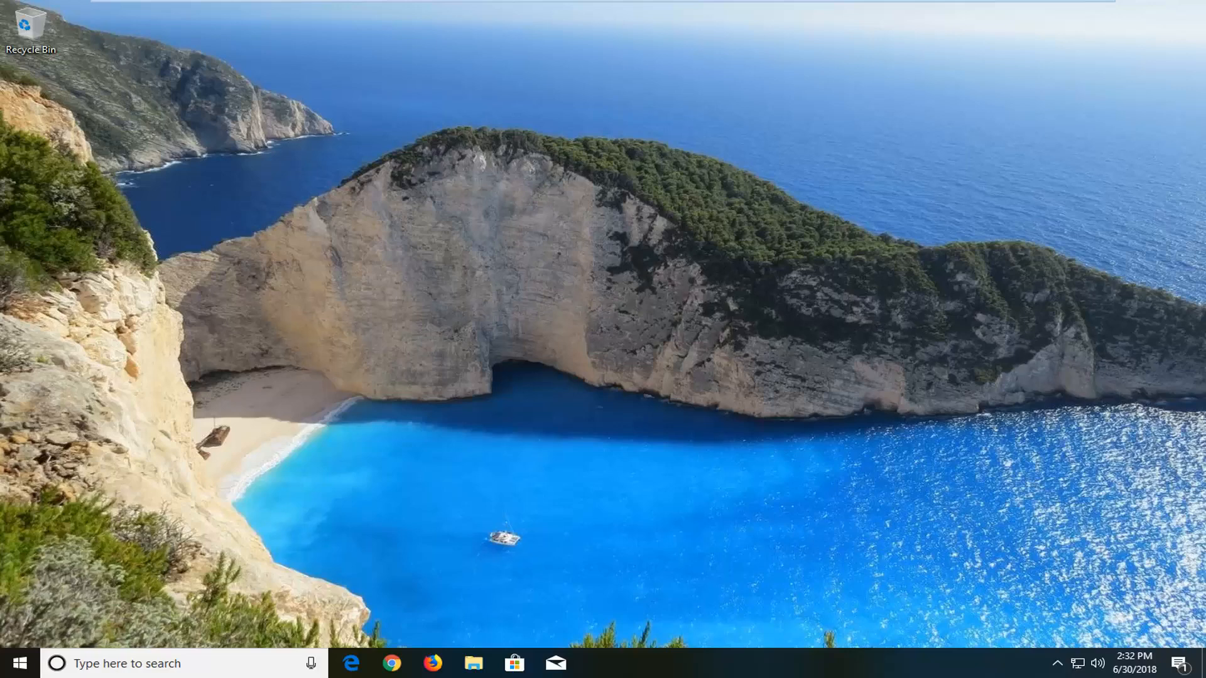
mouse_move(1021, 356)
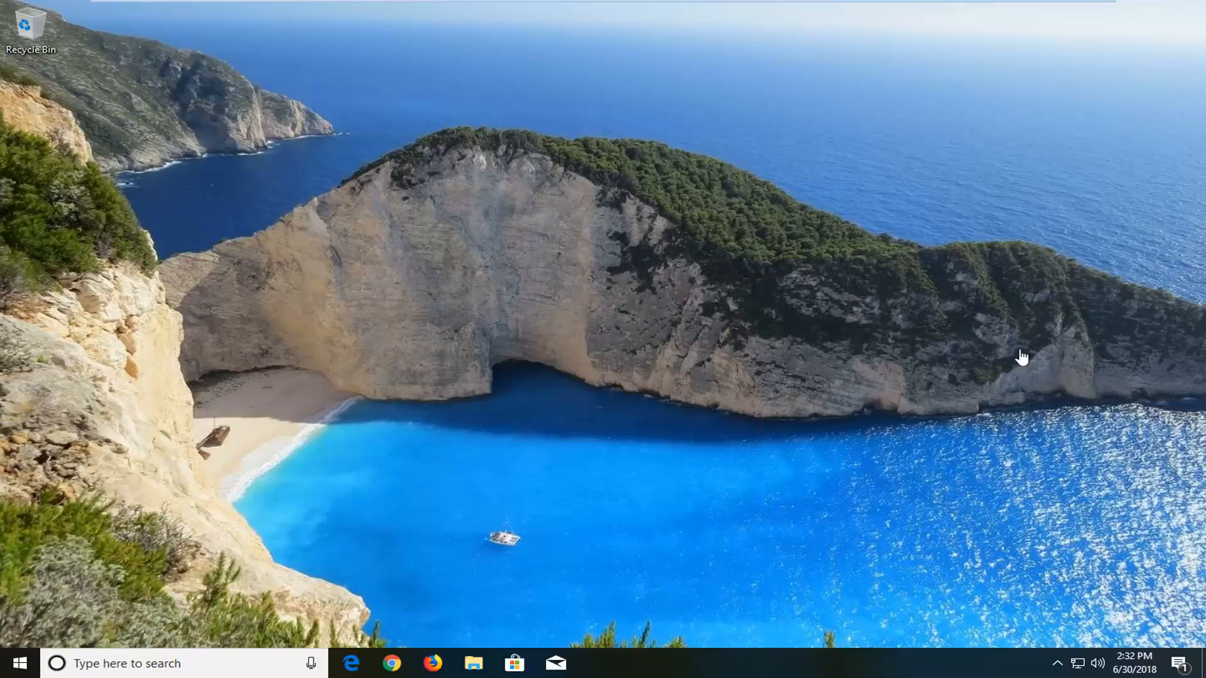
mouse_move(470, 663)
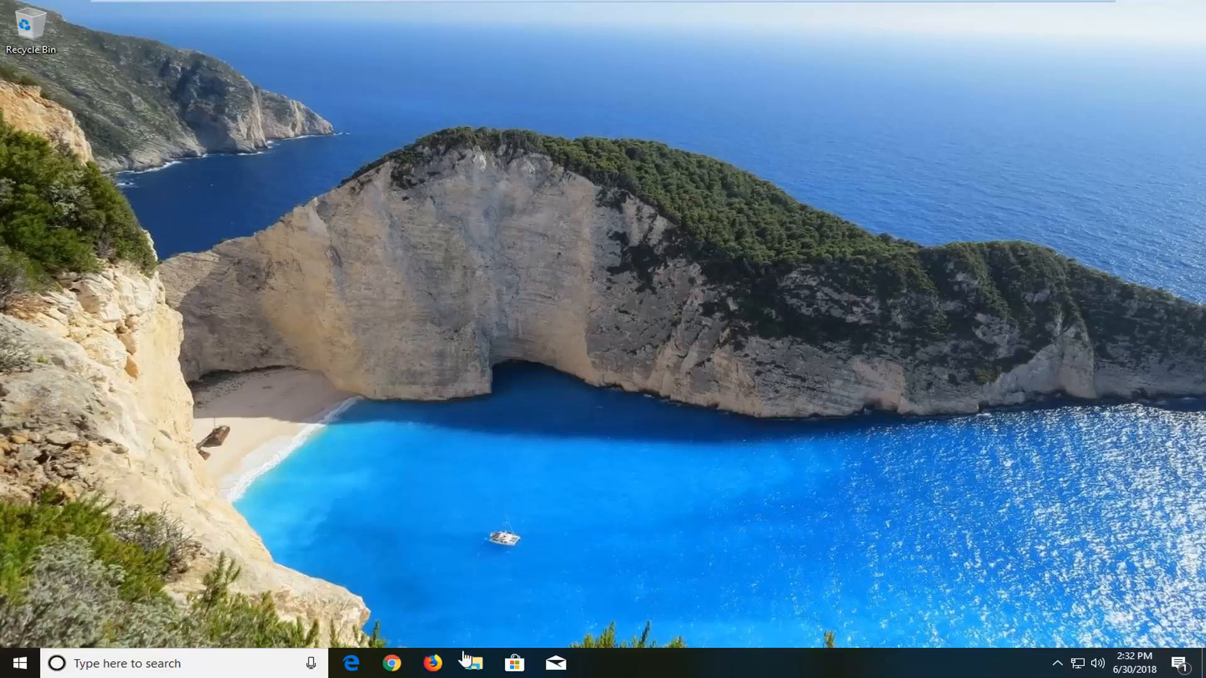
After briefly opening File Explorer, run regedit as administrator and approve the UAC prompt
left_click(472, 663)
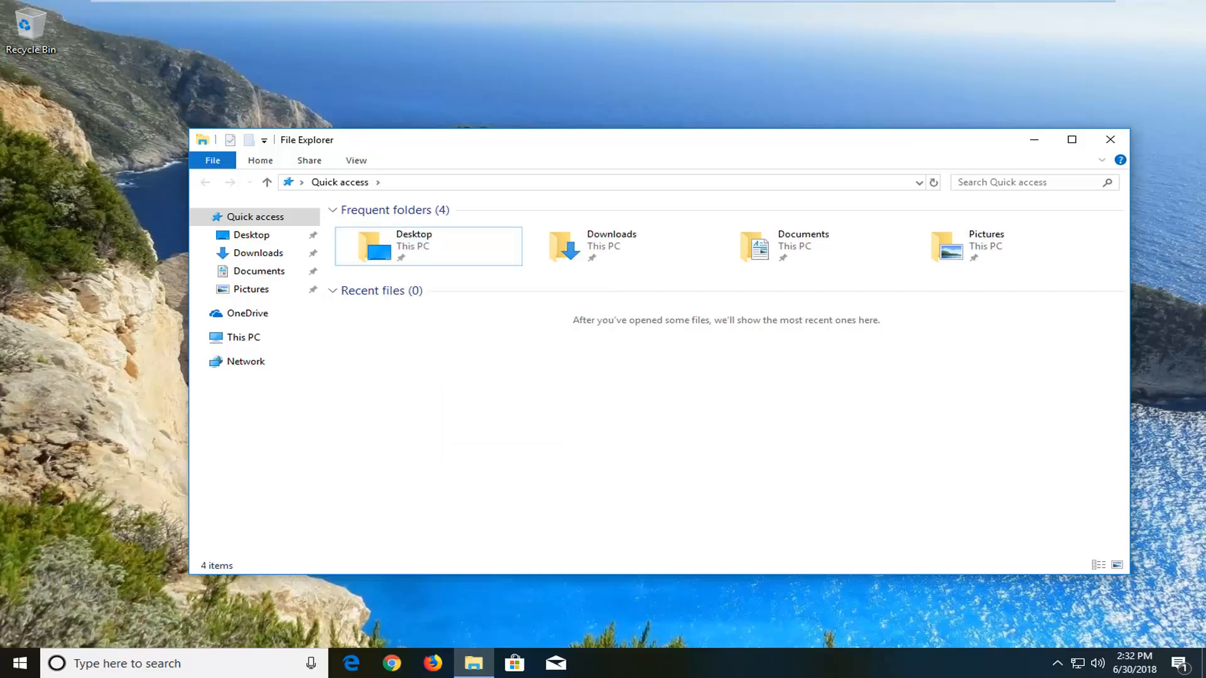
mouse_move(1110, 141)
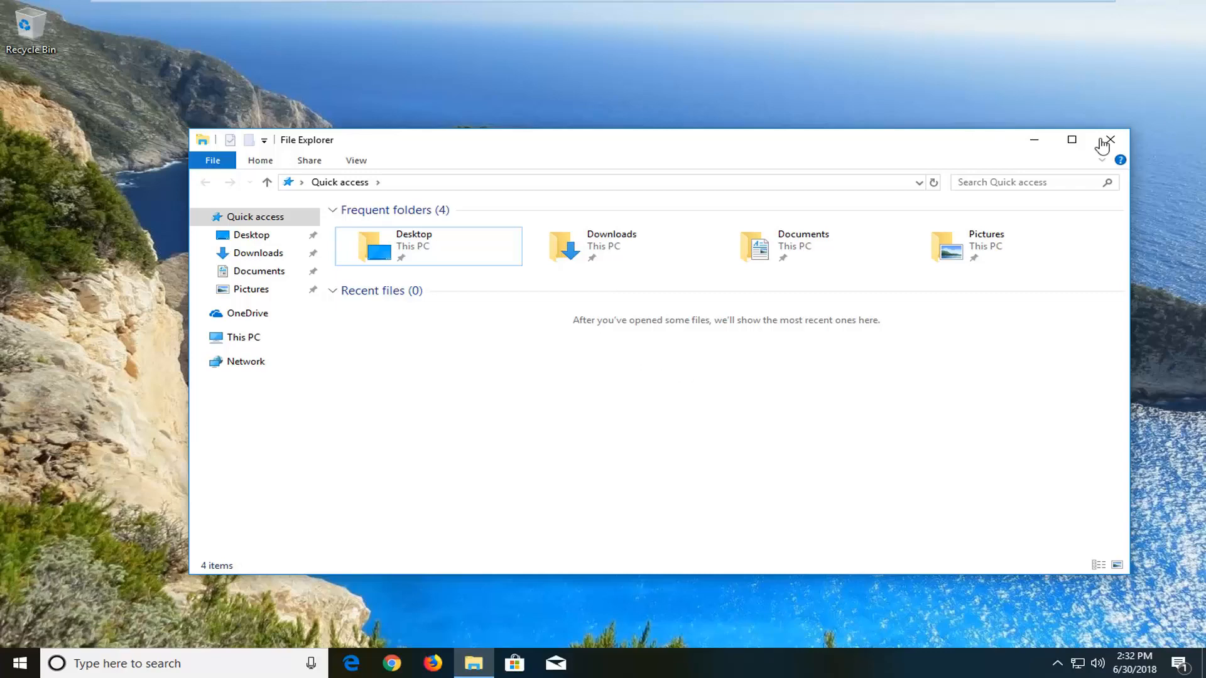
left_click(1107, 139)
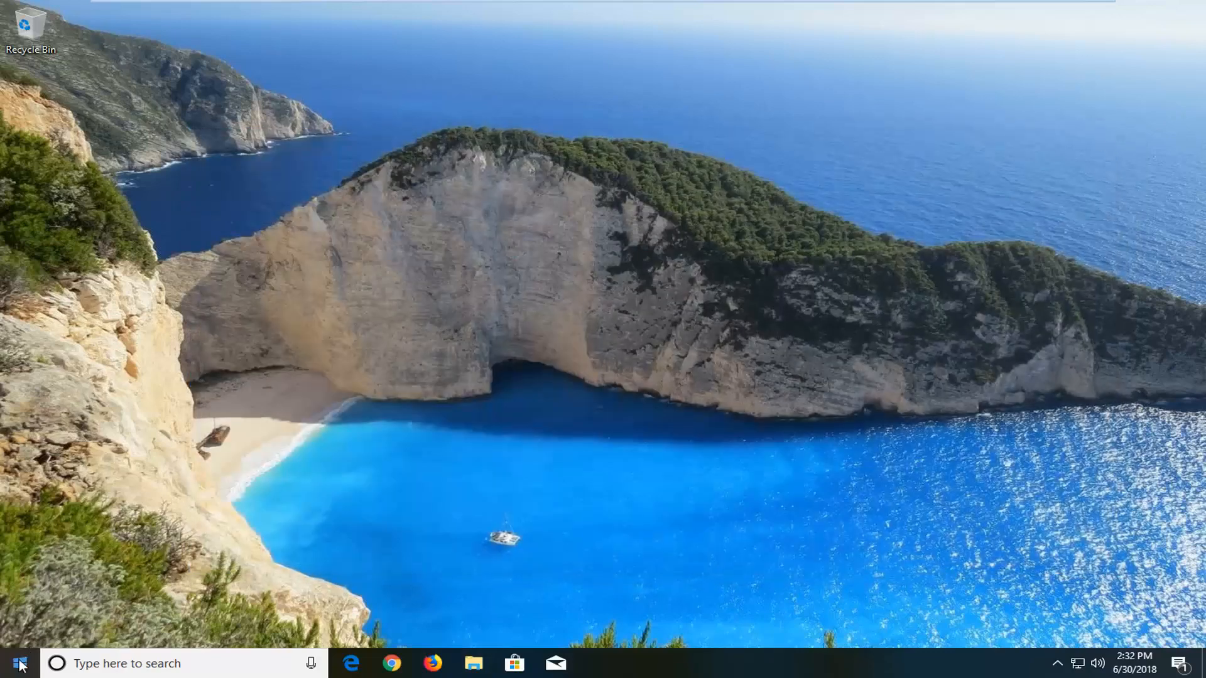
left_click(13, 663)
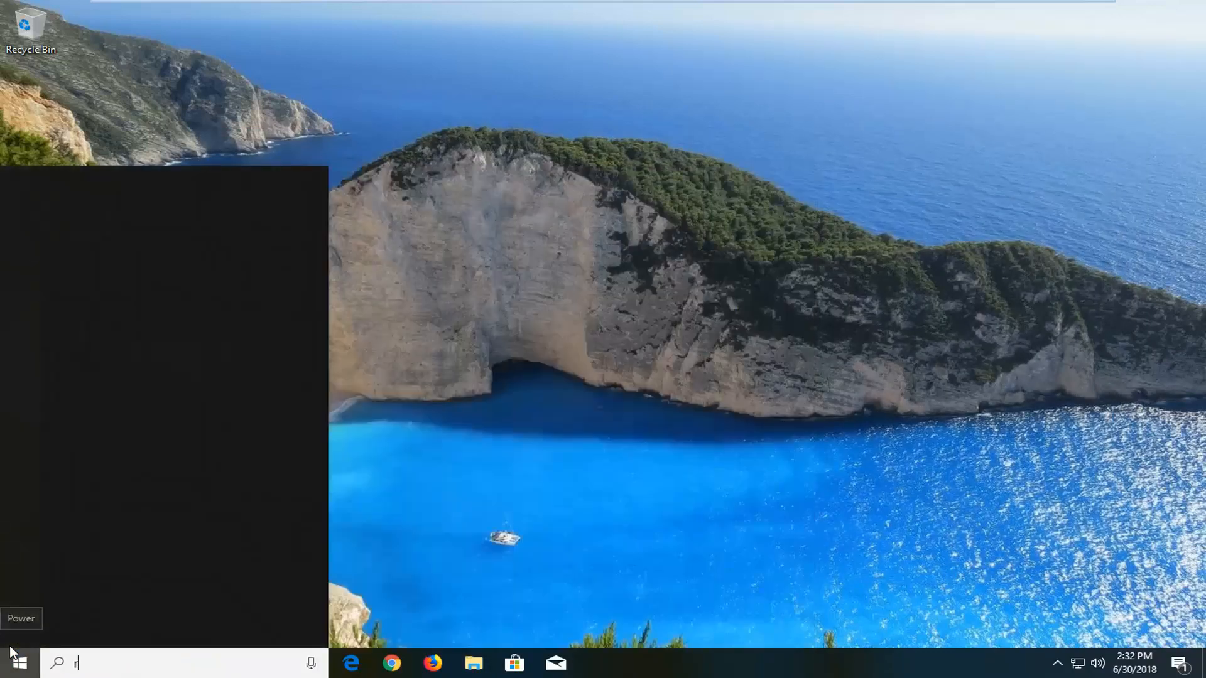
type("egedit")
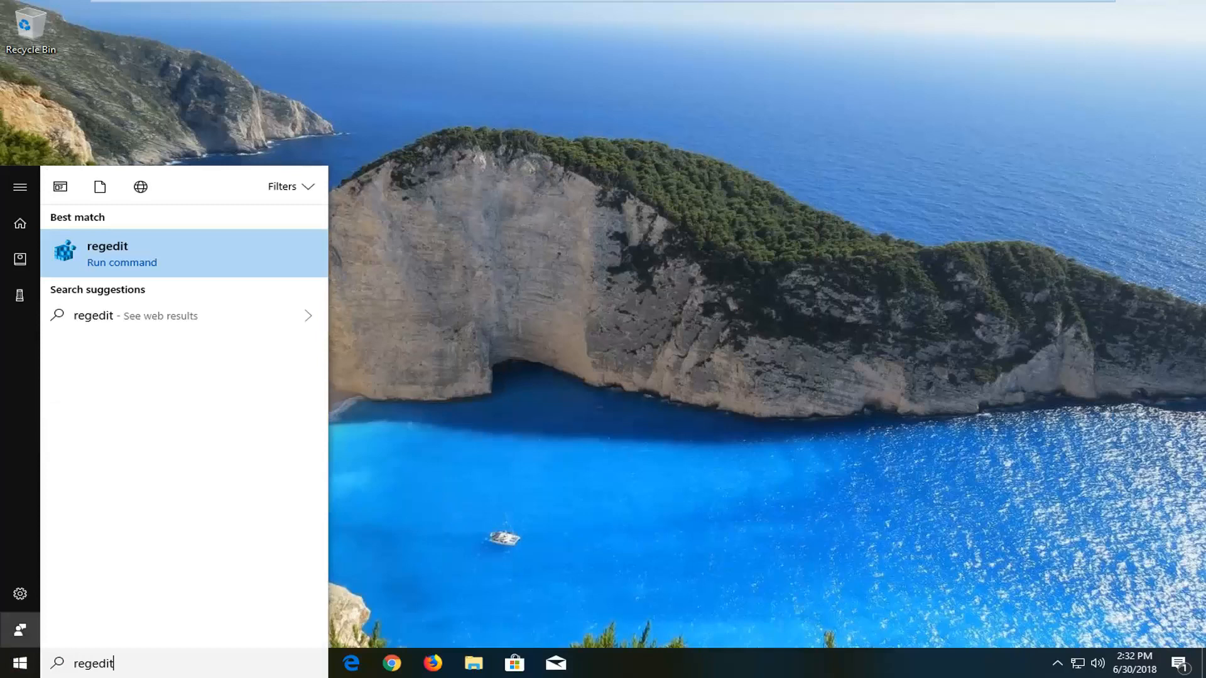
mouse_move(123, 246)
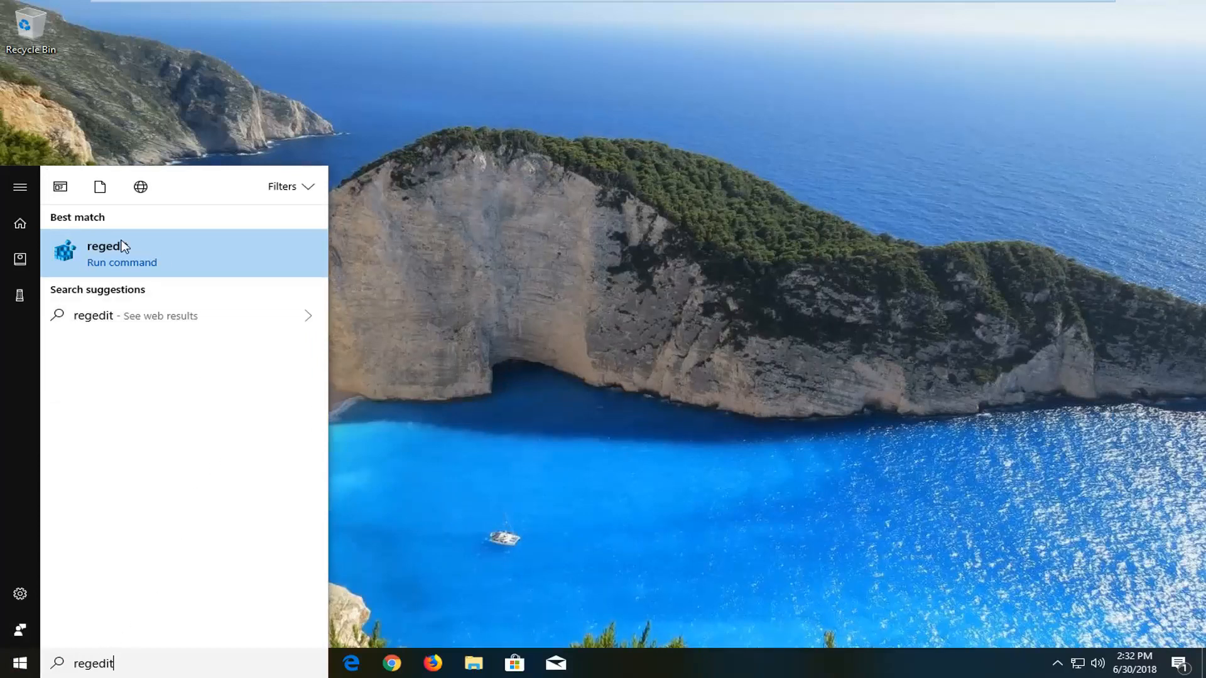
right_click(106, 253)
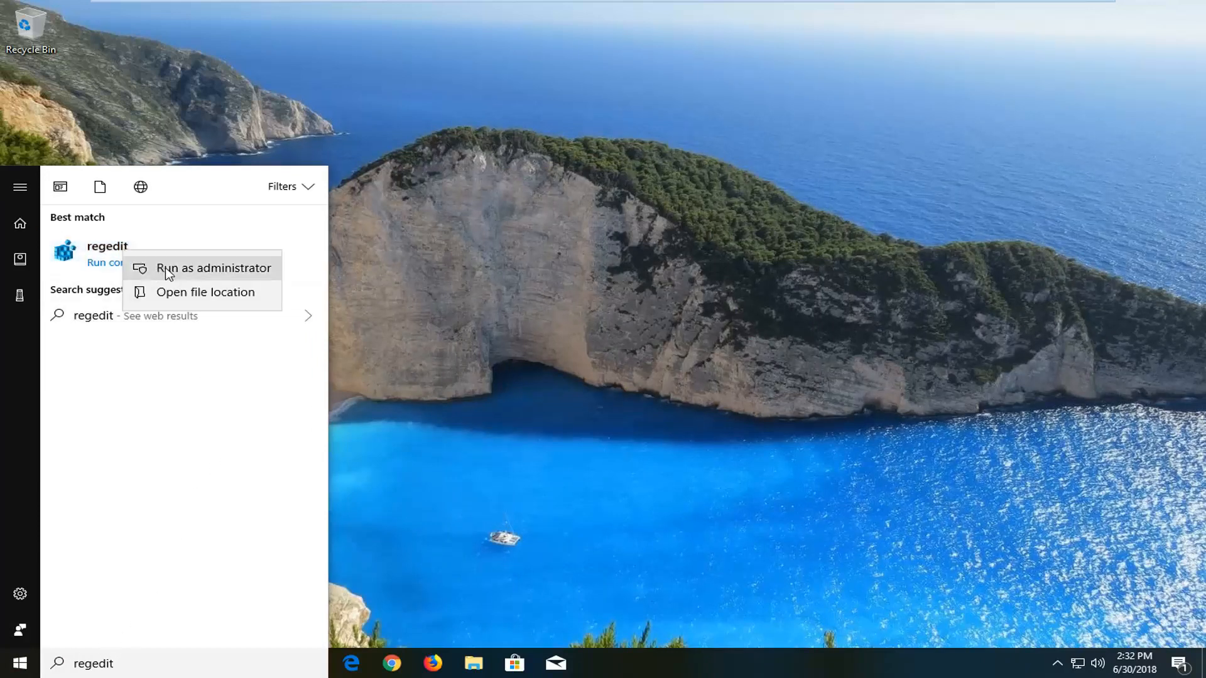
left_click(213, 268)
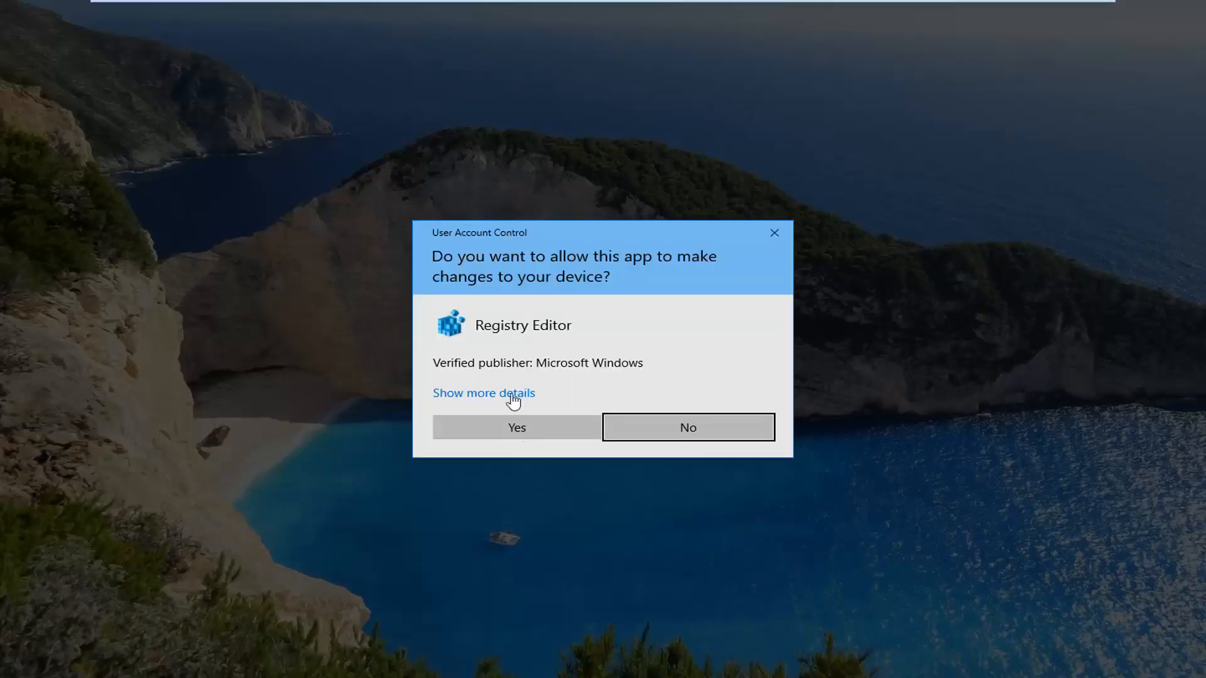
left_click(515, 427)
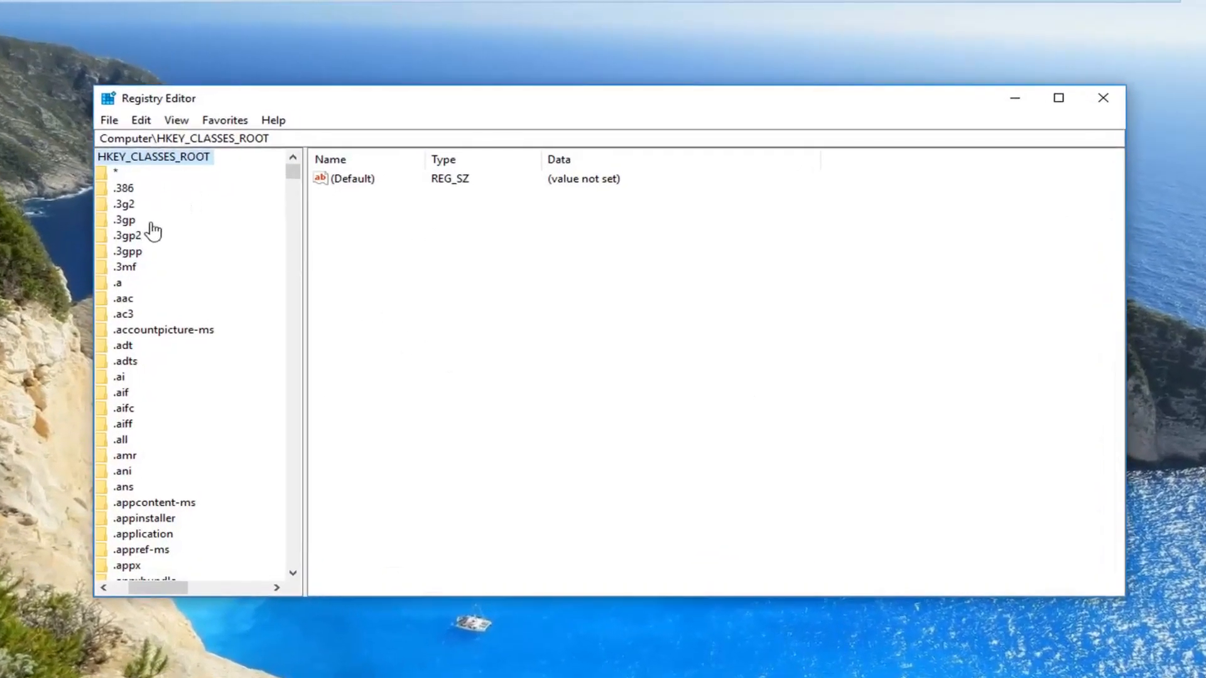
Export the collapsed HKEY_CLASSES_ROOT branch to the Desktop as the file 'Backup'
left_click(114, 157)
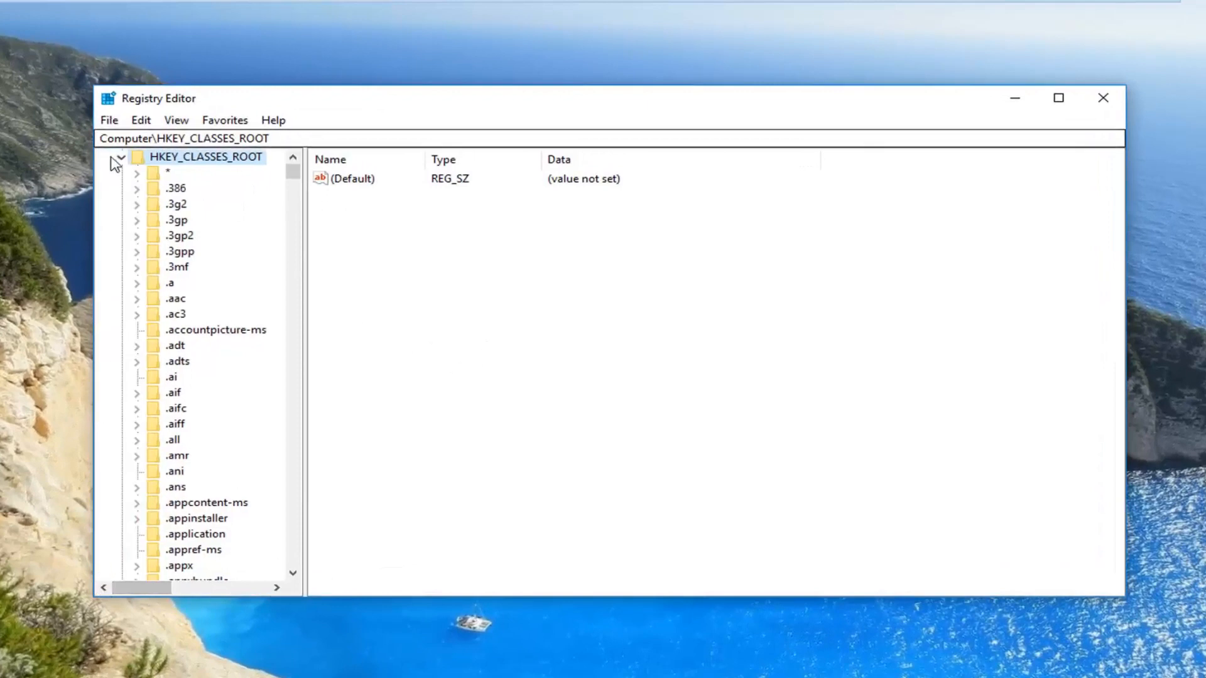
left_click(117, 157)
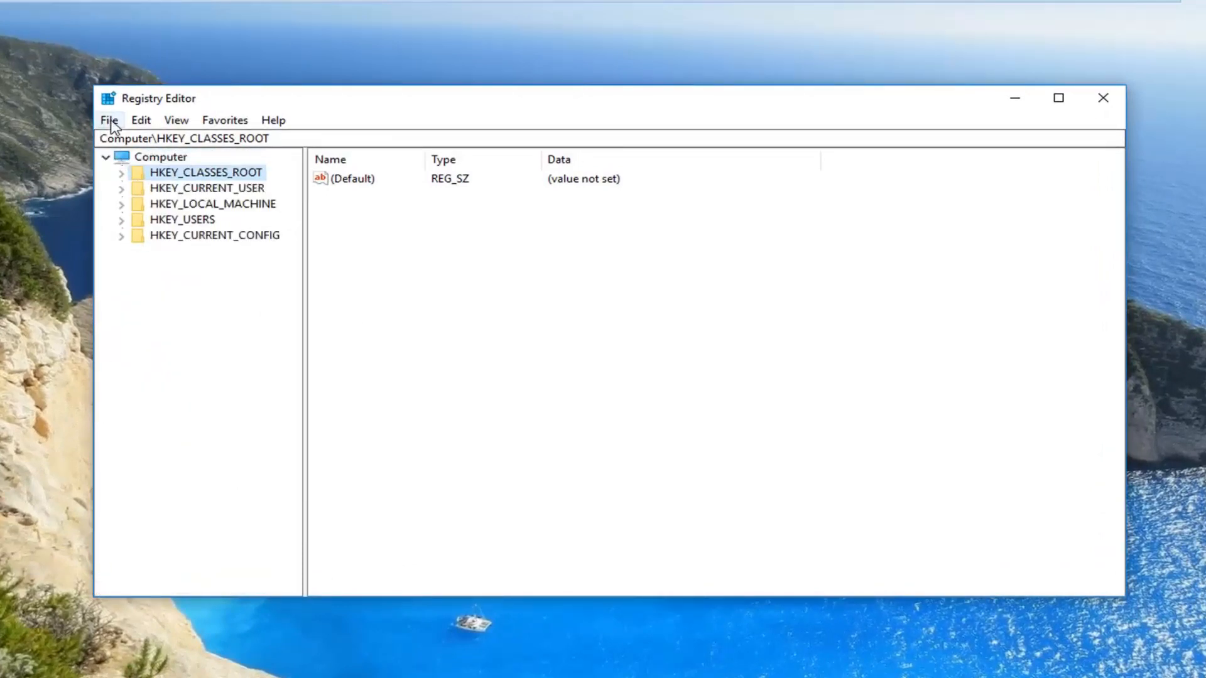
left_click(161, 157)
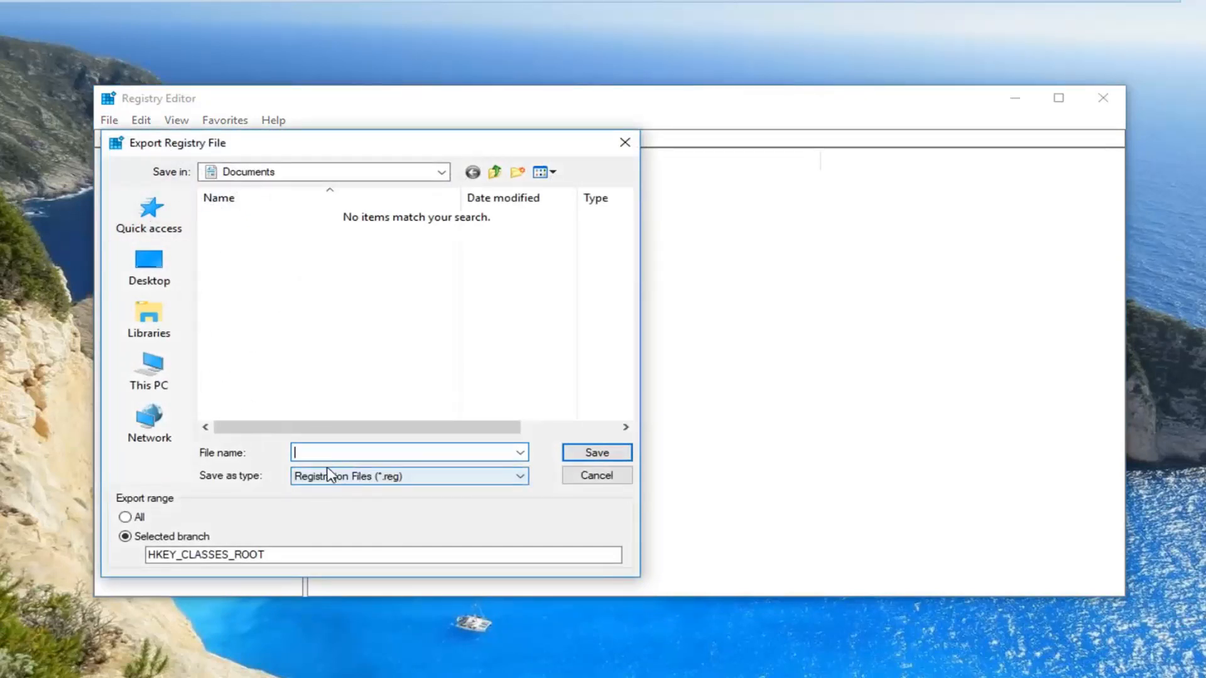
type("Backup")
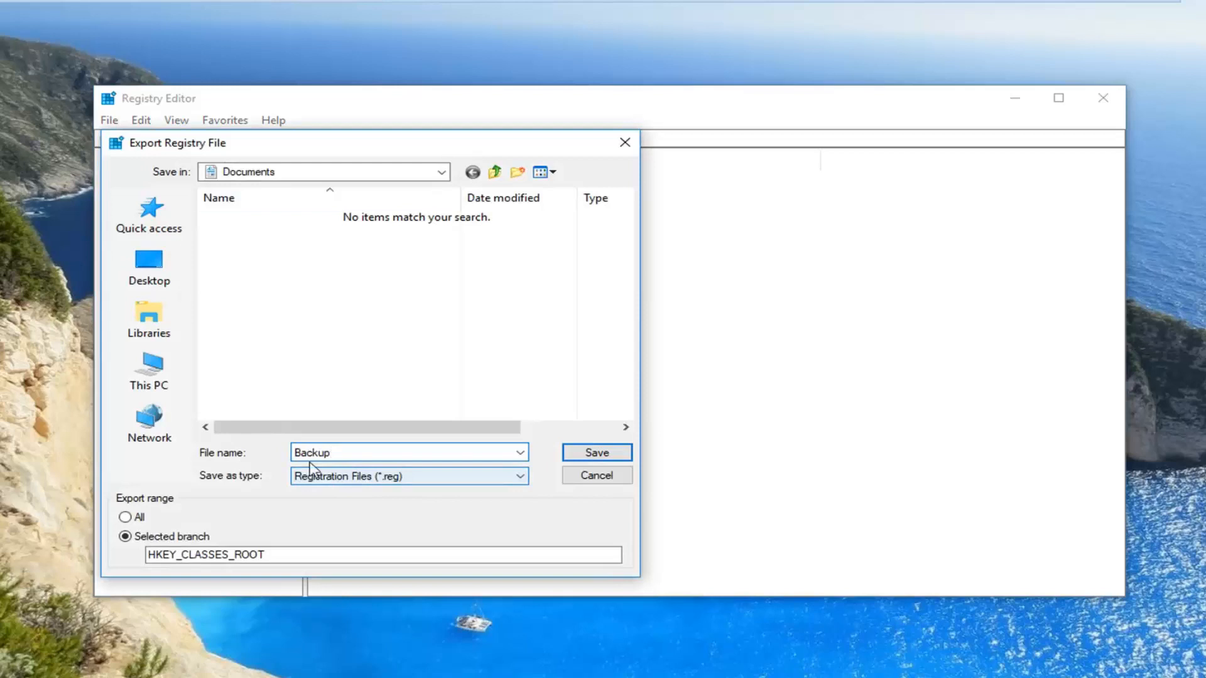
left_click(147, 267)
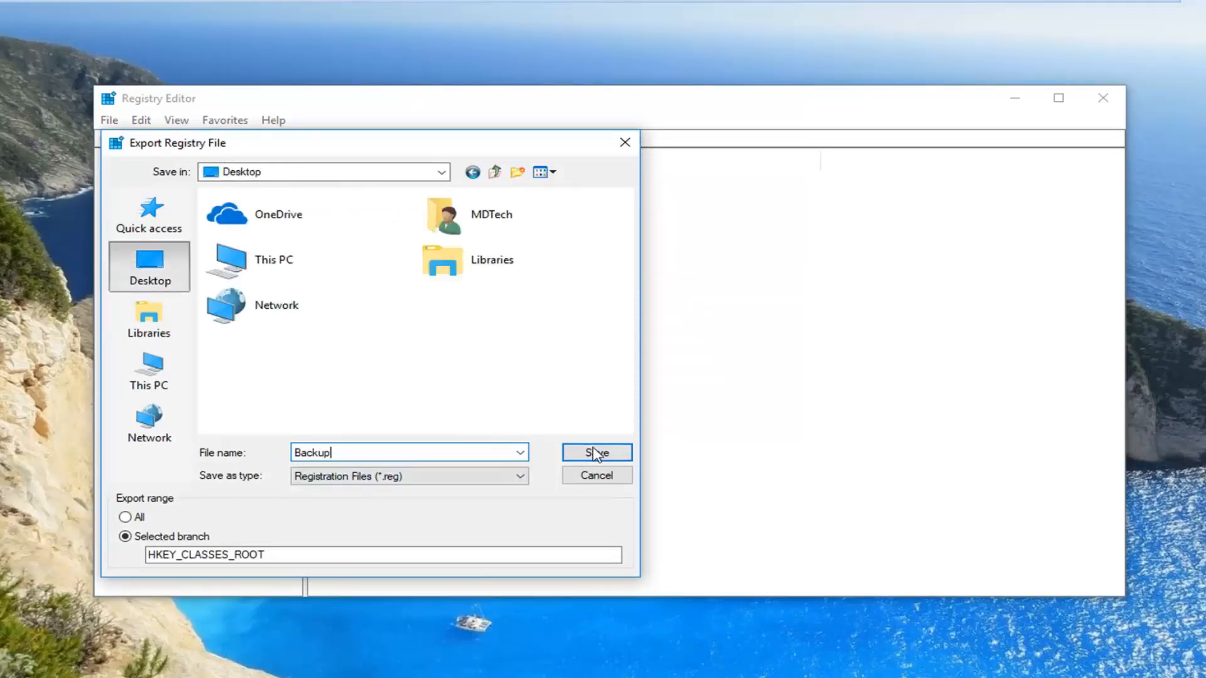
left_click(596, 452)
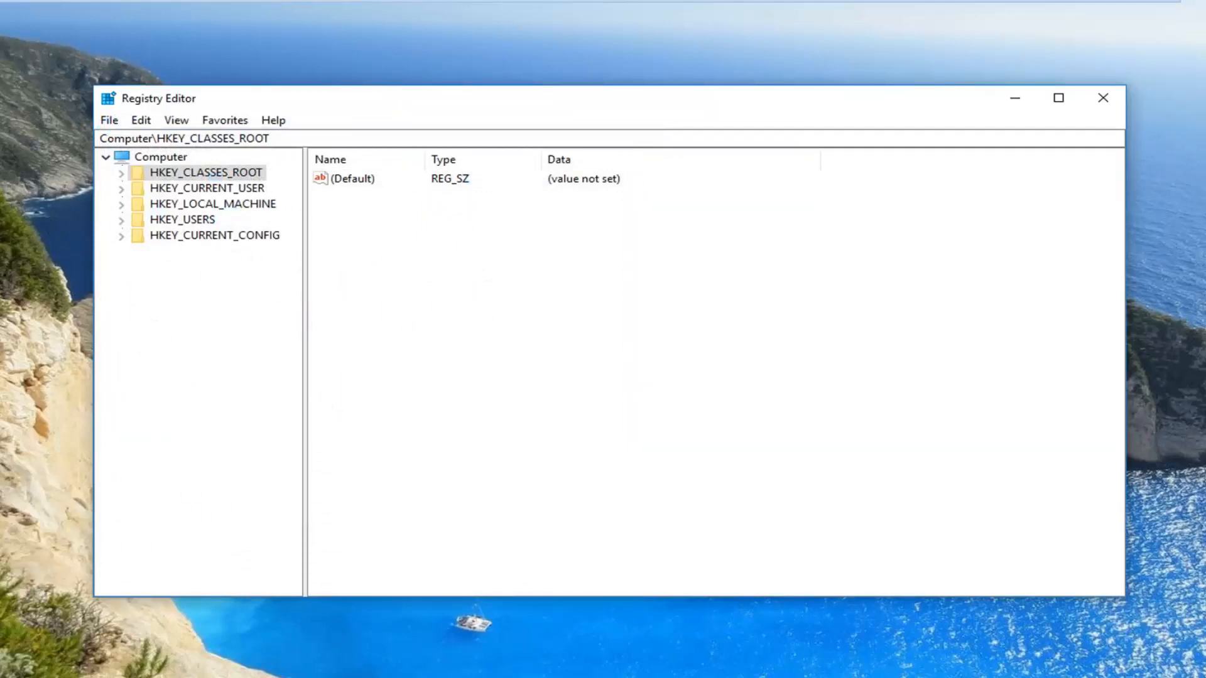
left_click(1102, 98)
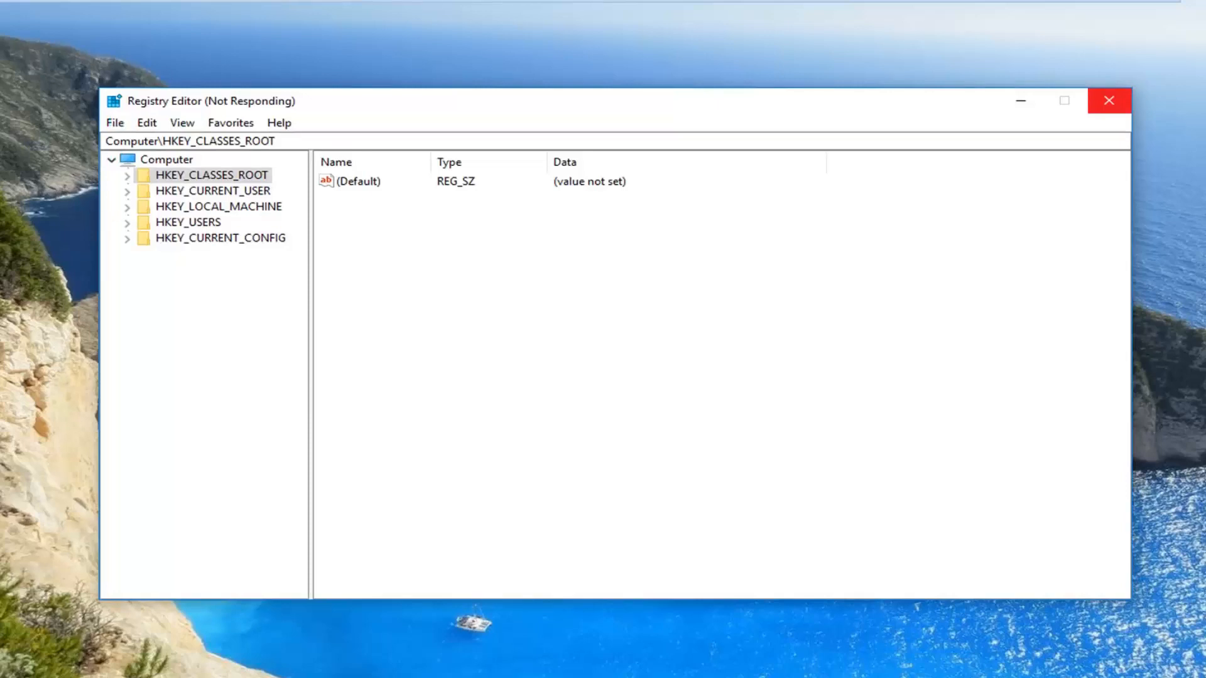
left_click(1108, 100)
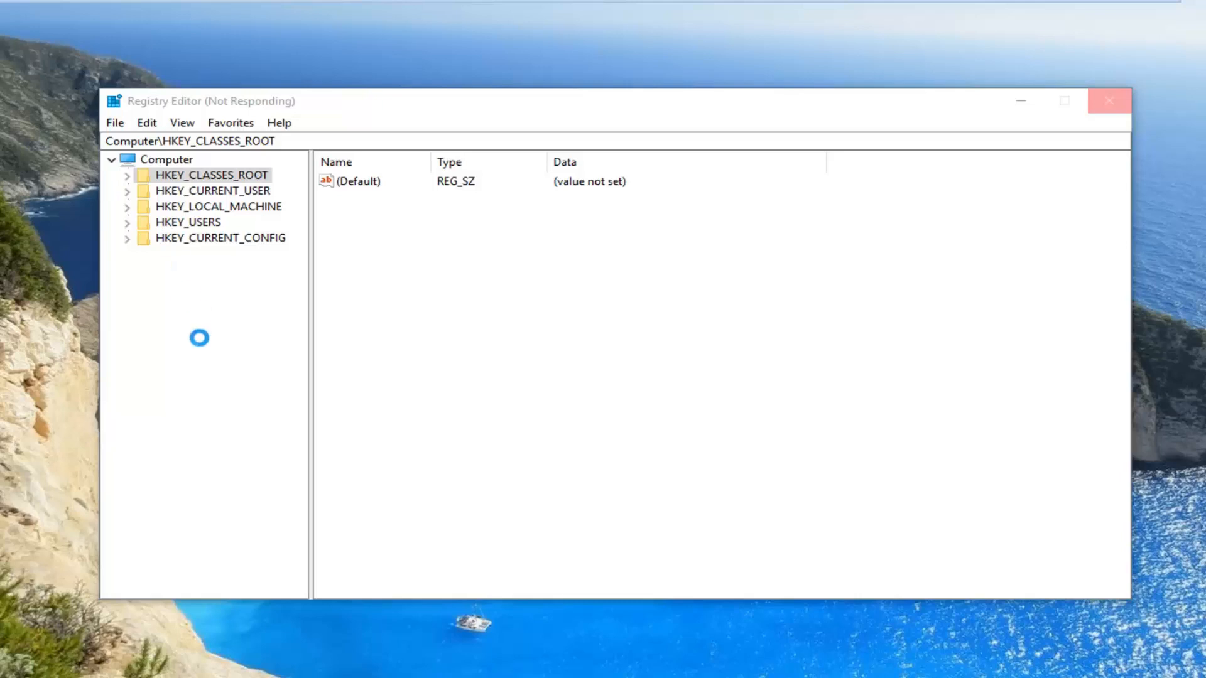
left_click(114, 122)
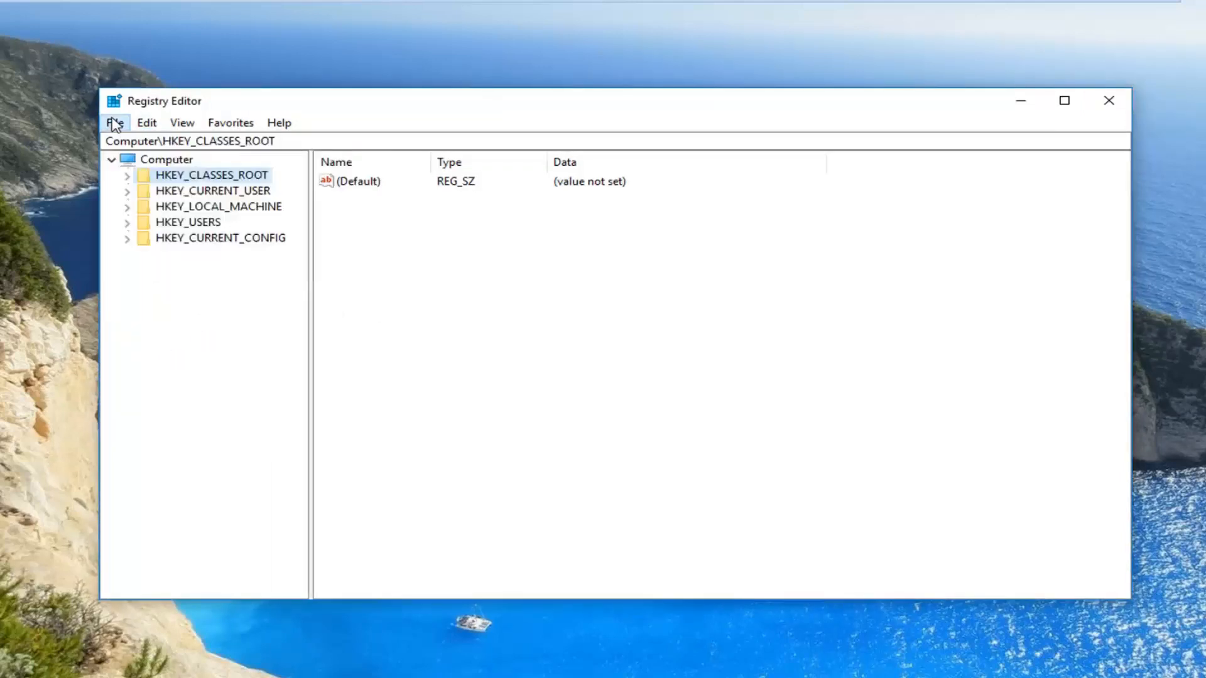
left_click(114, 122)
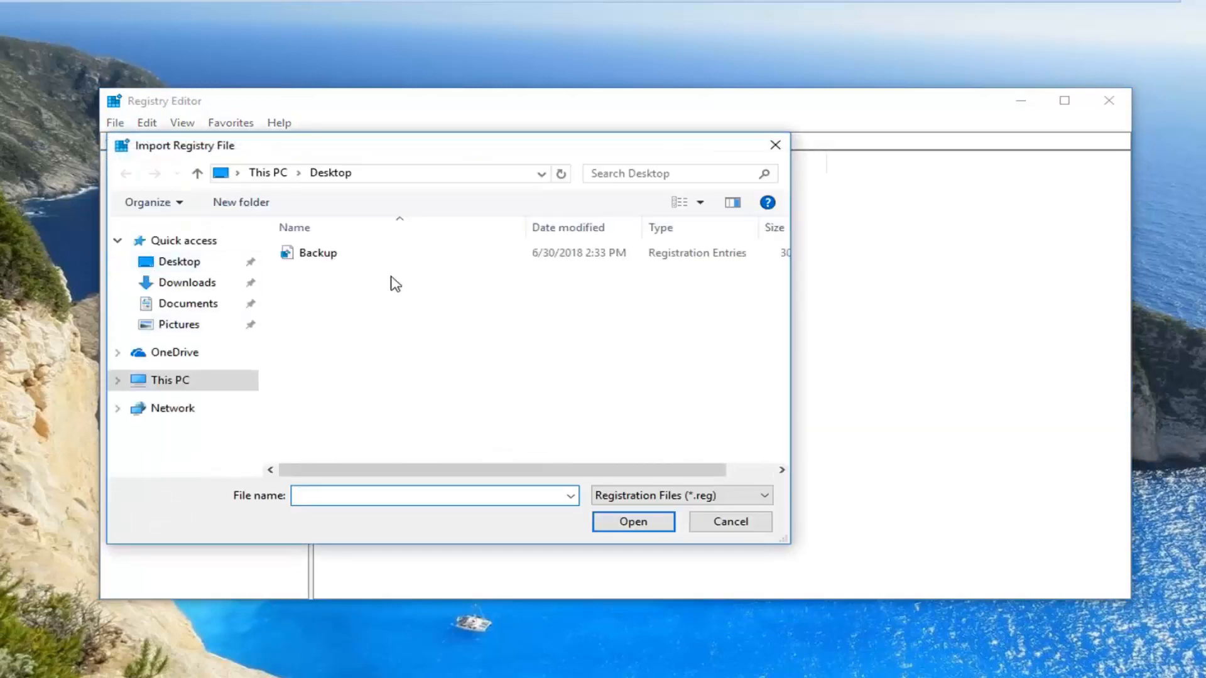
left_click(317, 252)
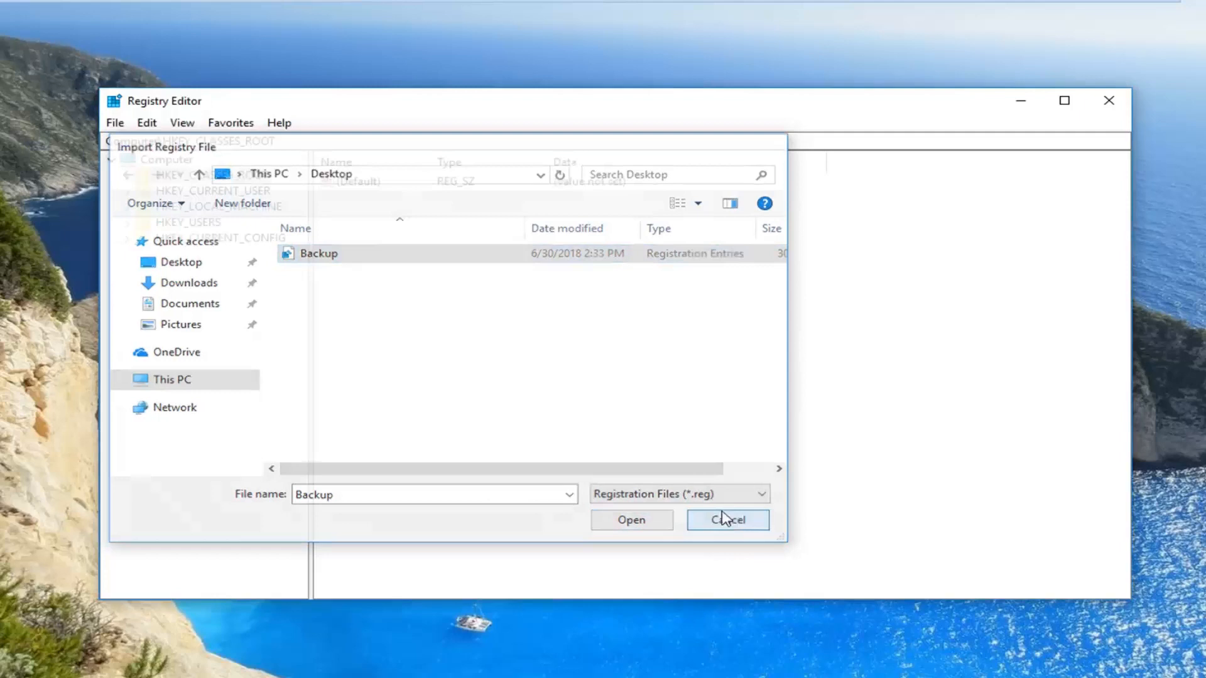
left_click(726, 520)
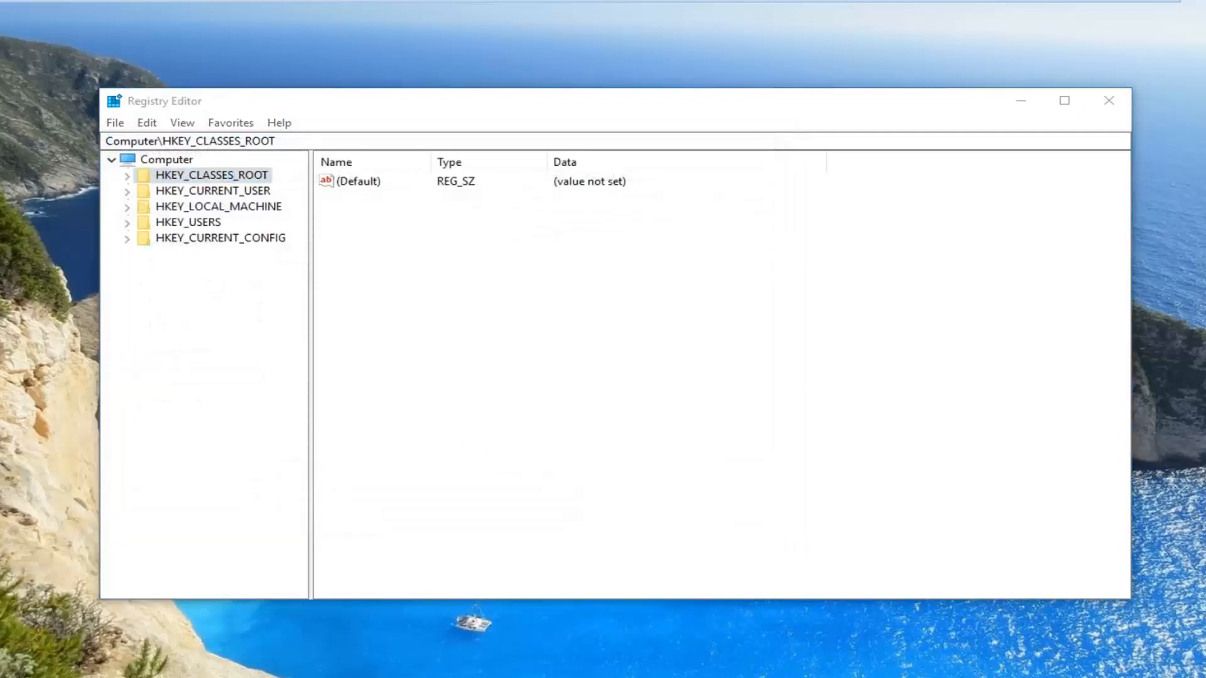
mouse_move(1020, 340)
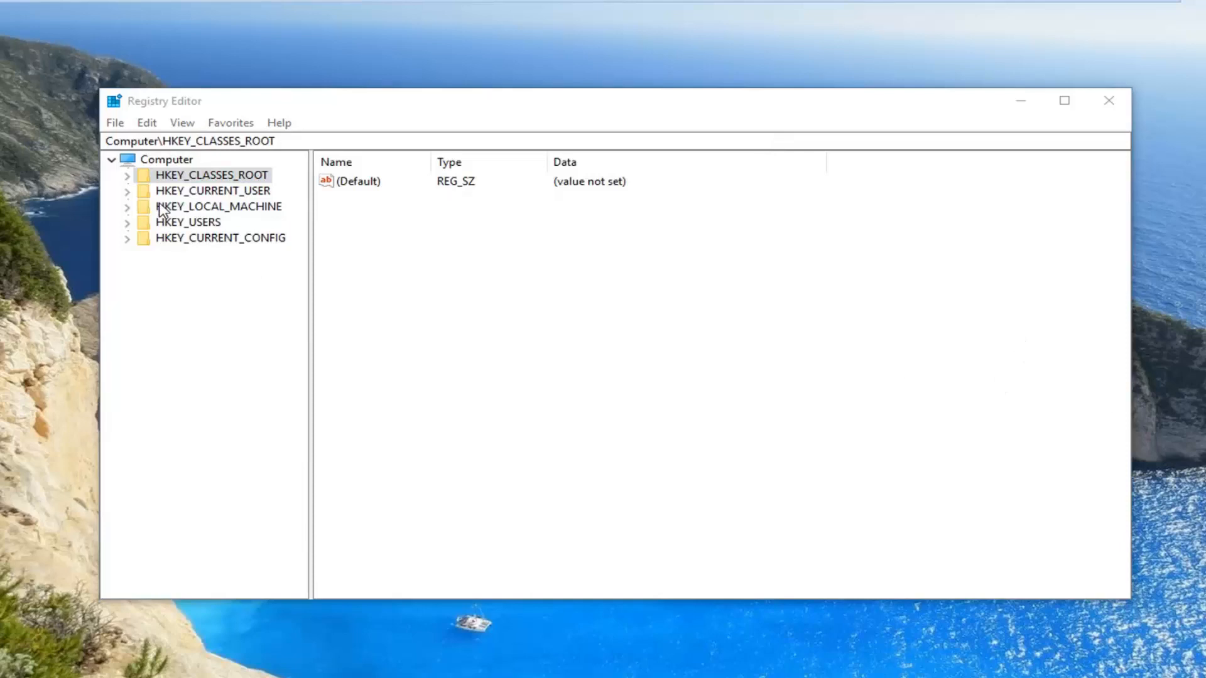
left_click(210, 174)
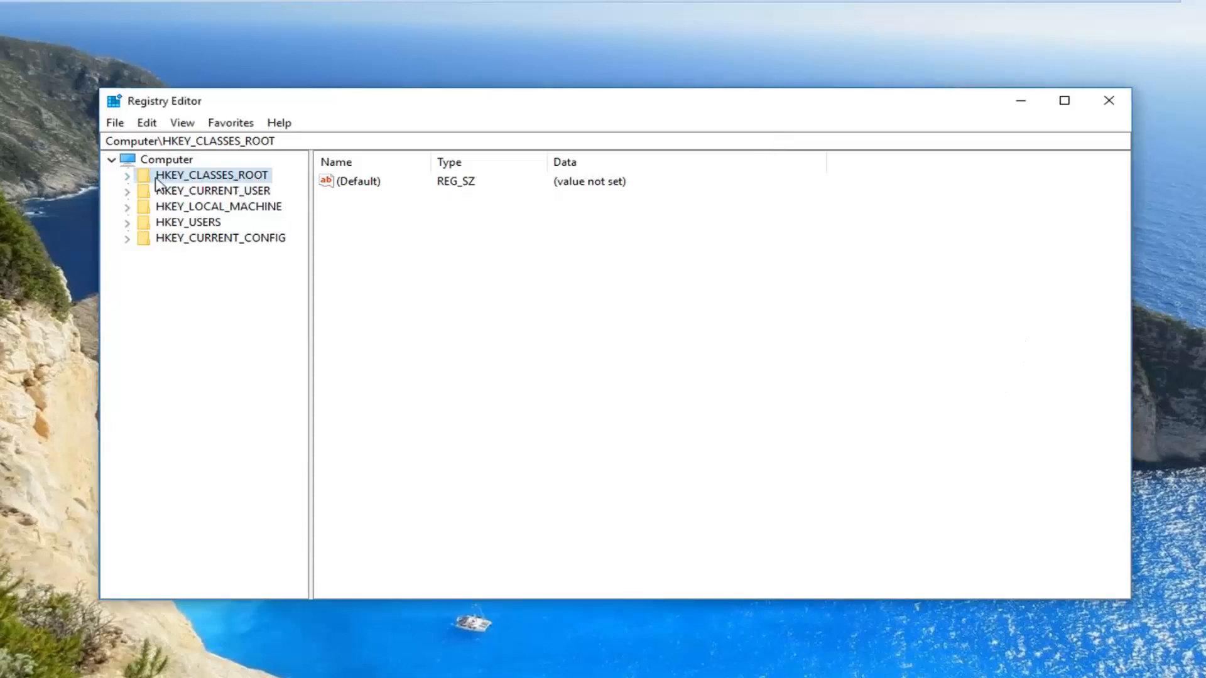
left_click(127, 175)
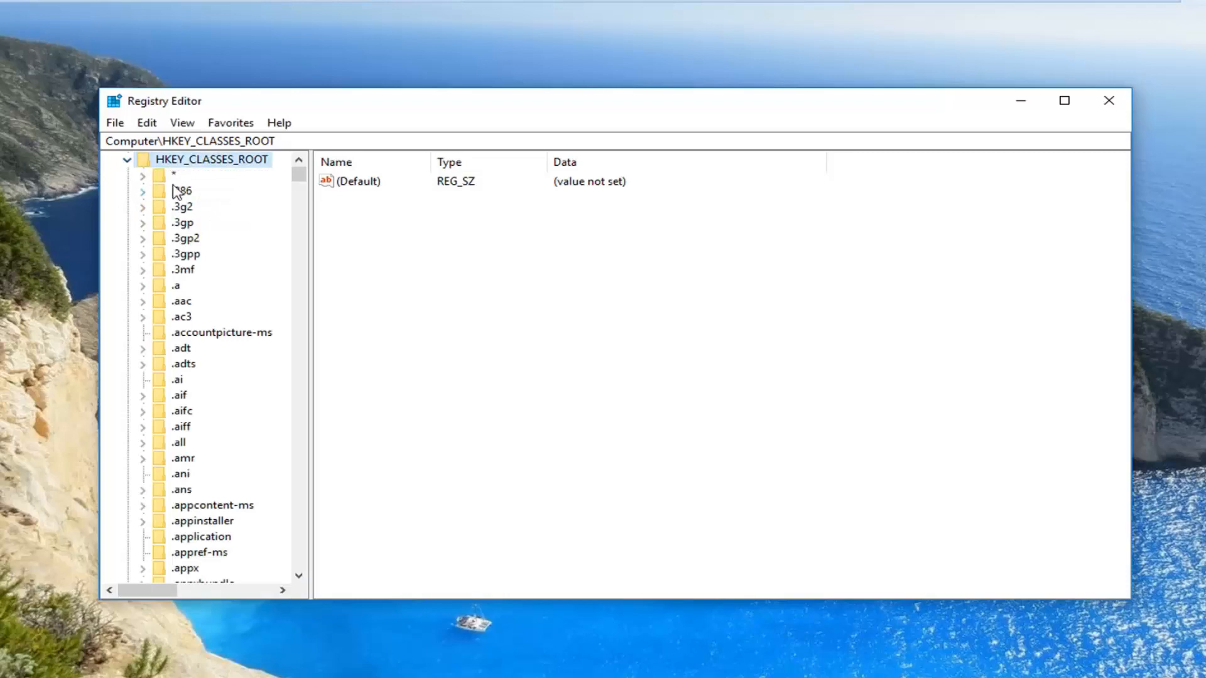
Expand HKEY_CLASSES_ROOT\*\shellex and select the ContextMenuHandlers key
left_click(174, 174)
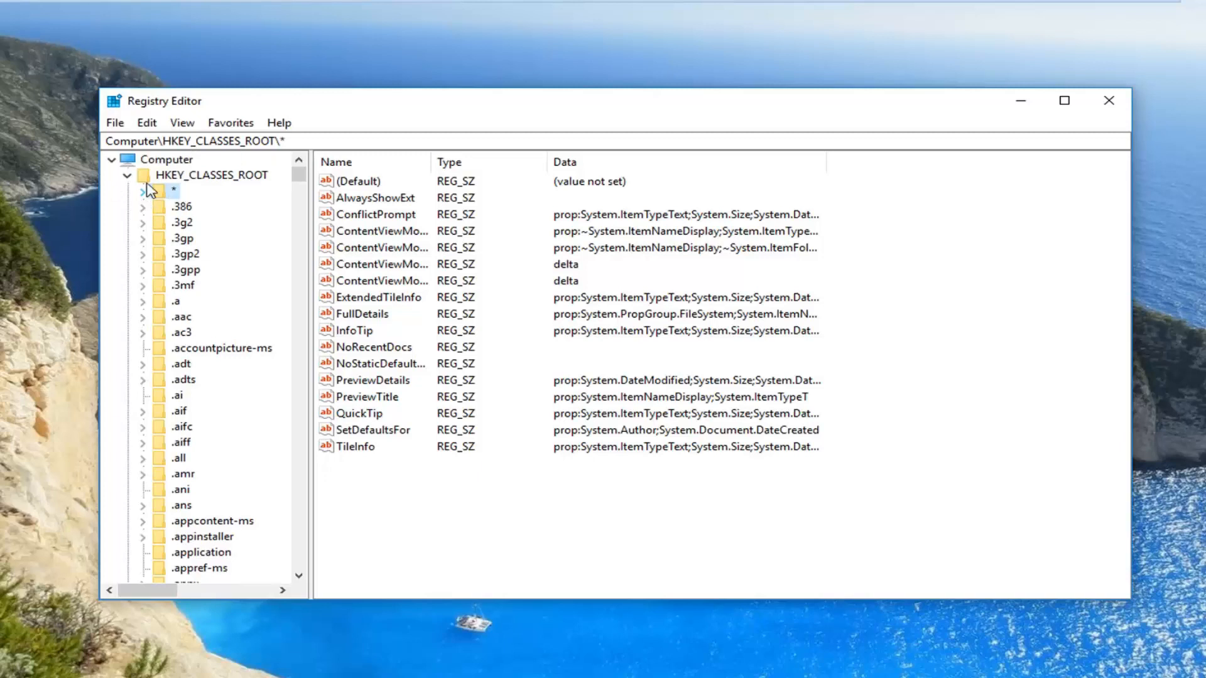
left_click(142, 191)
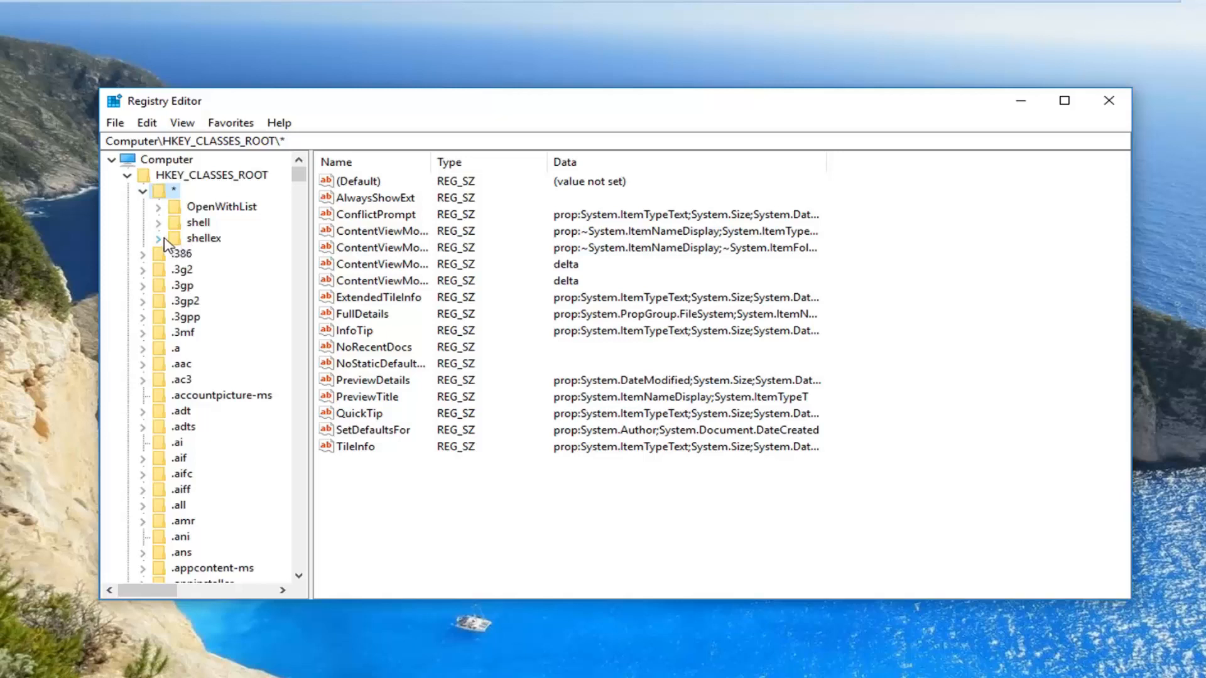
left_click(157, 237)
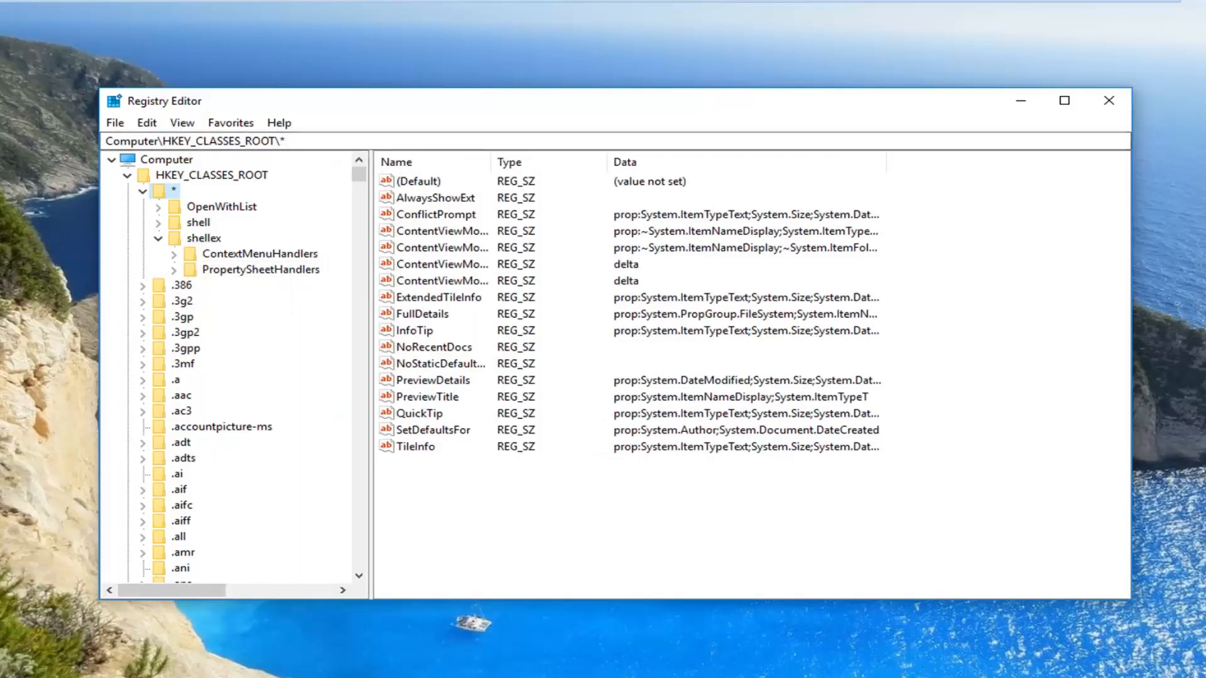
mouse_move(202, 283)
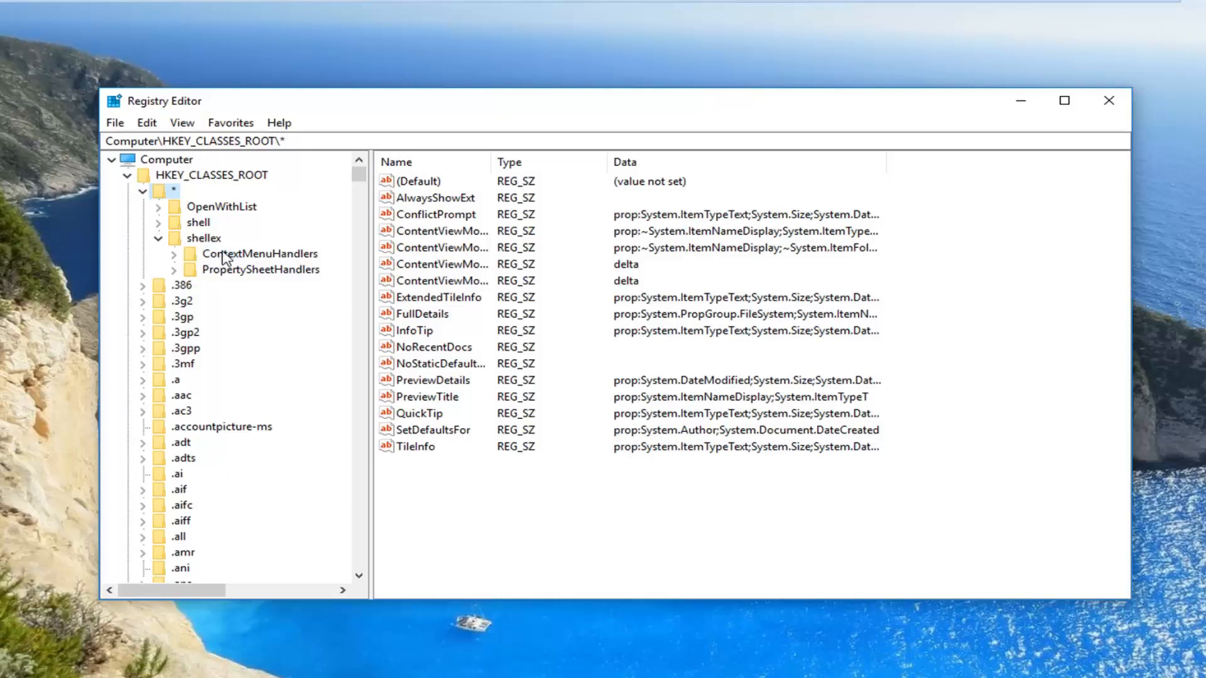
left_click(258, 254)
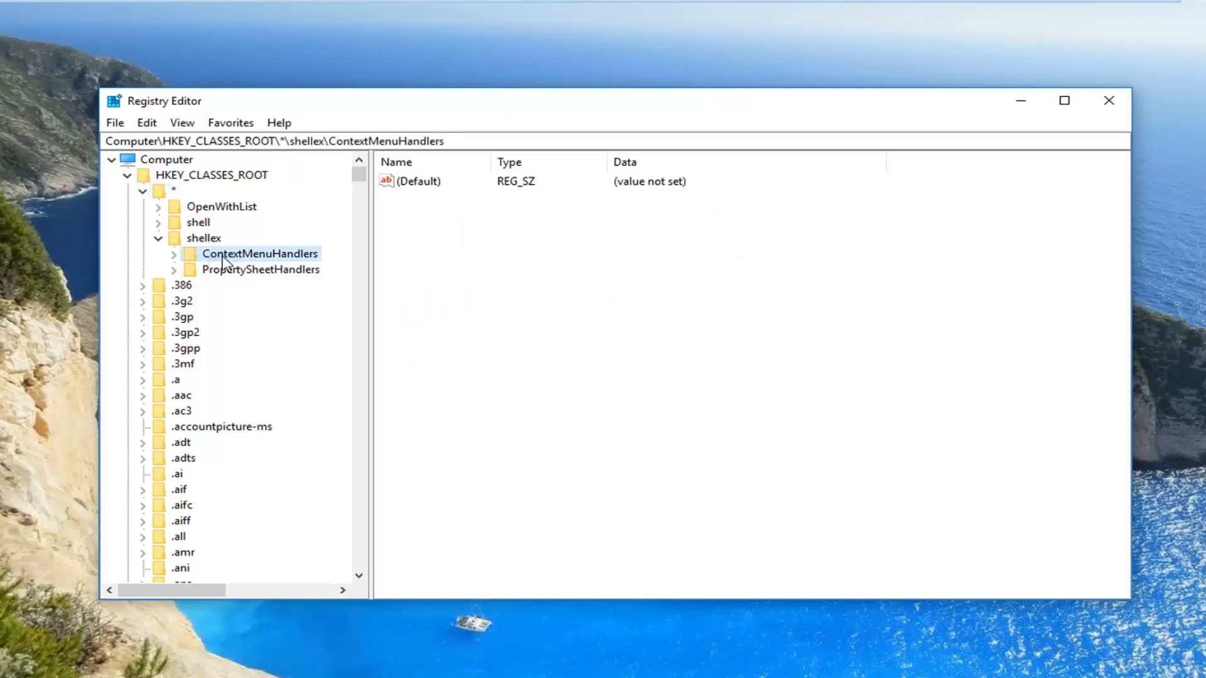
Create a subkey named 'Open With' under ContextMenuHandlers
right_click(259, 253)
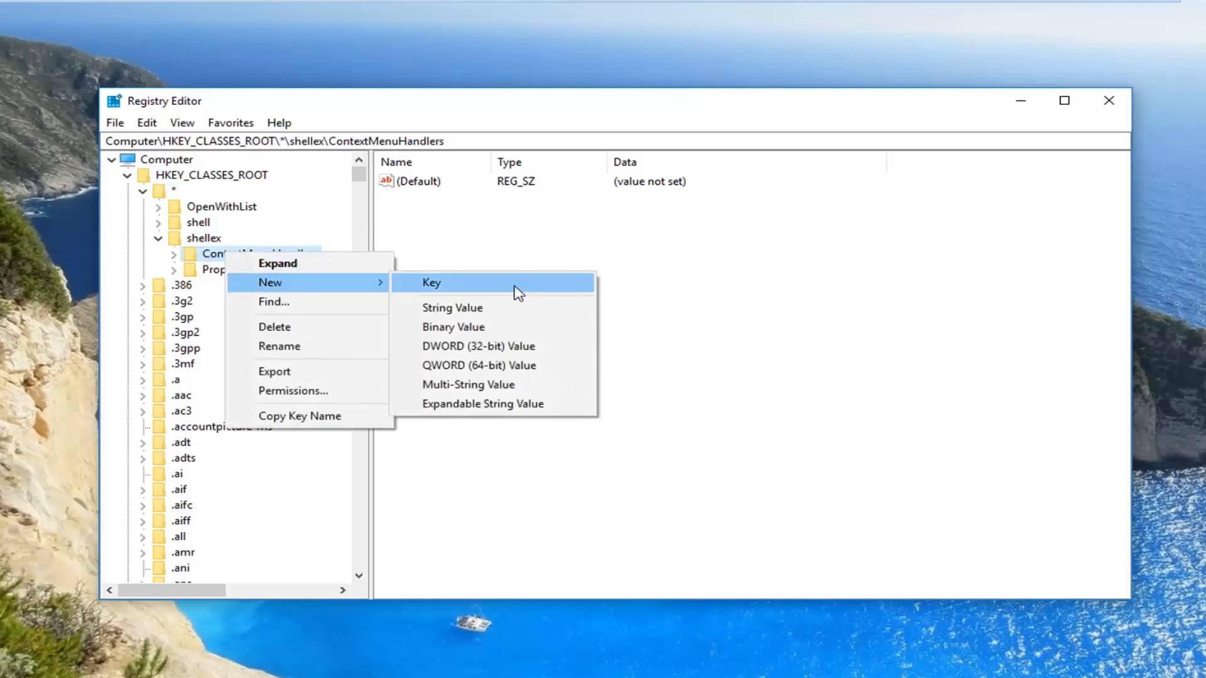
left_click(431, 282)
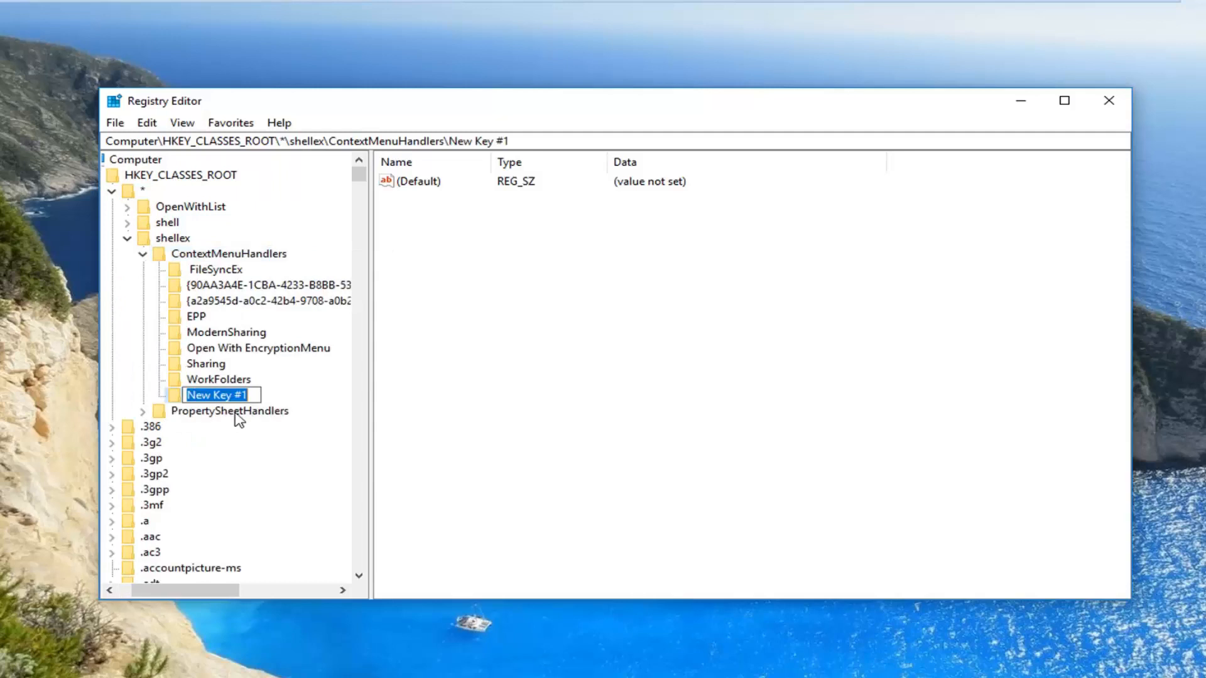
type("Ope")
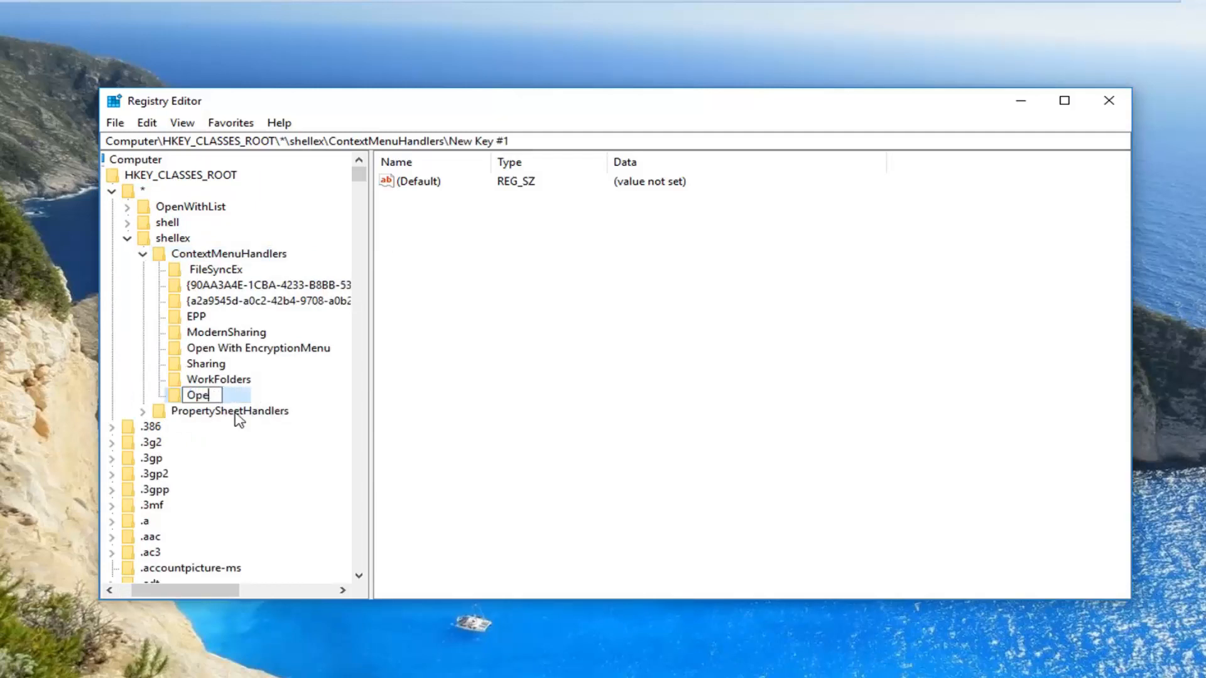
key("Enter")
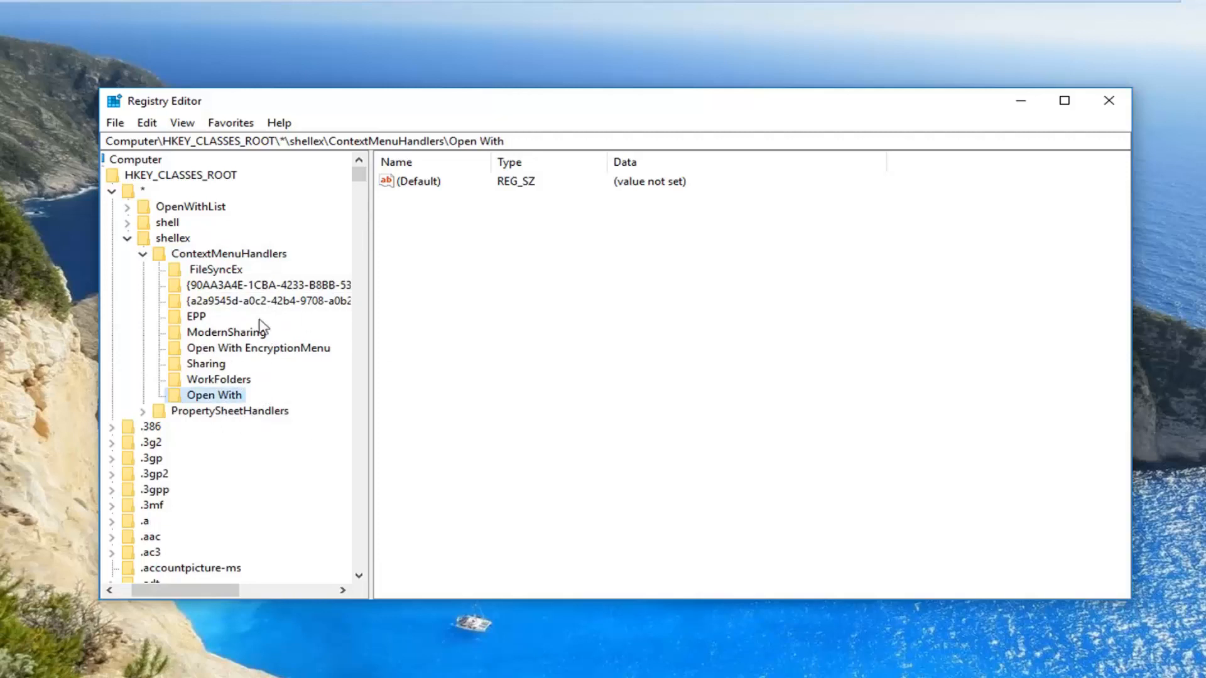
mouse_move(195, 336)
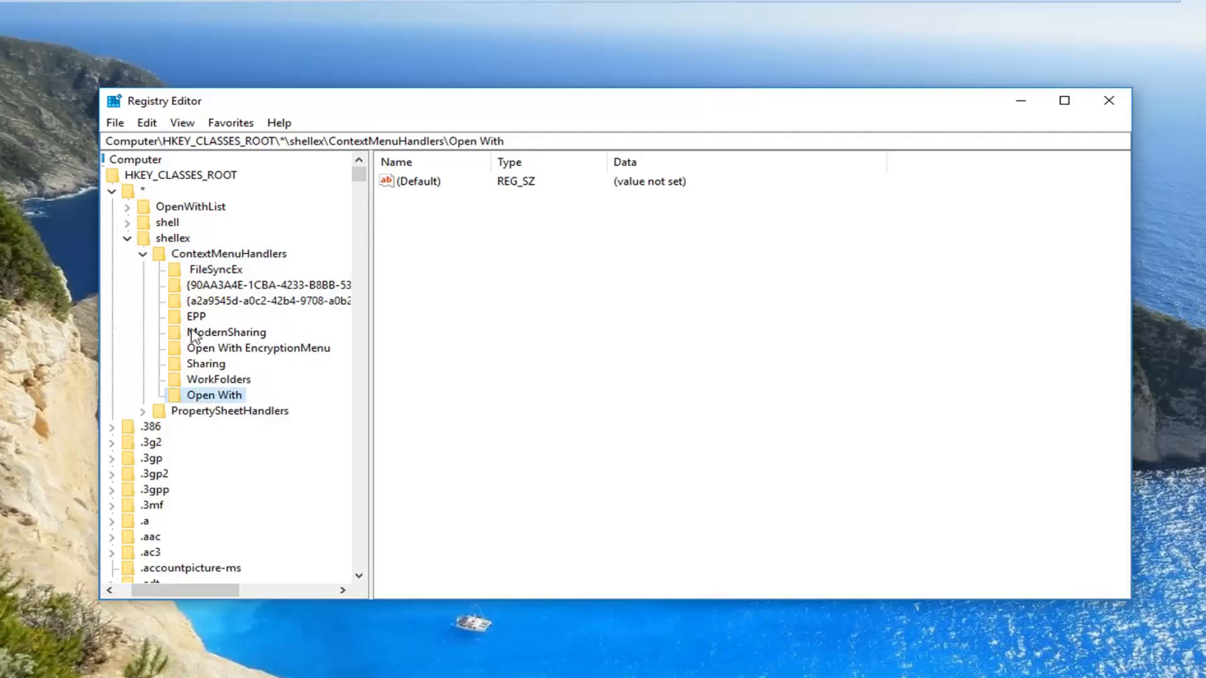
mouse_move(222, 361)
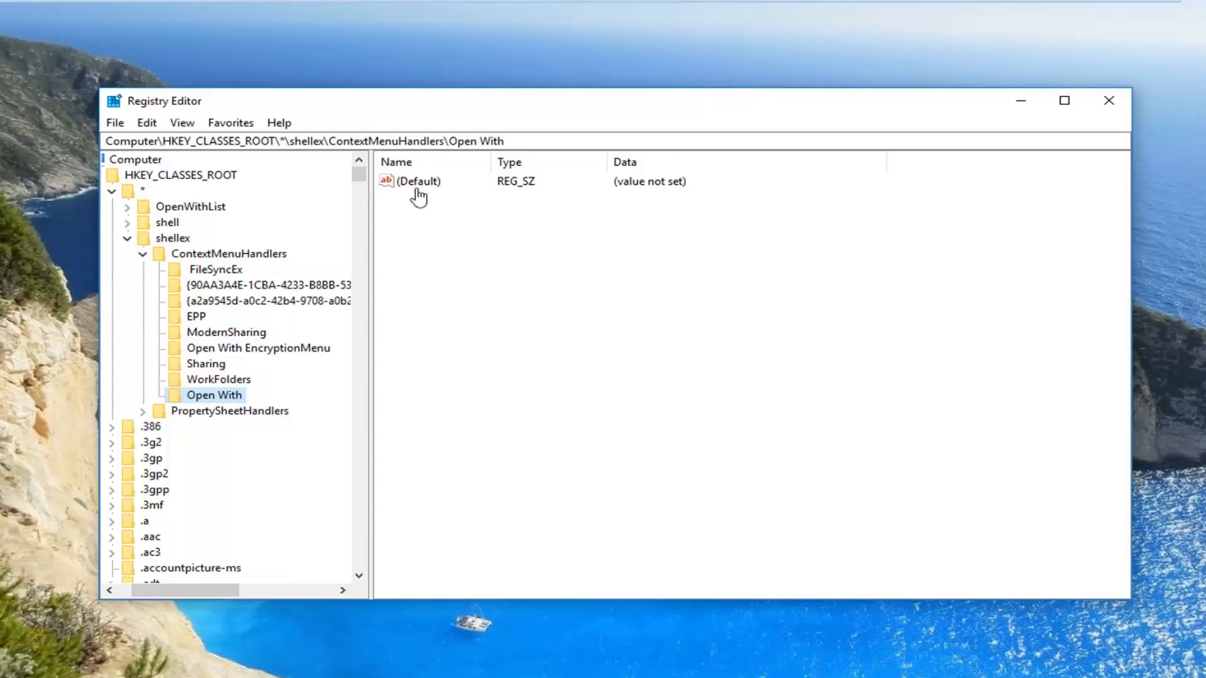
Enter {09799AFB-AD67-11d1-ABCD-00C04FC30936} as the (Default) value data of Open With
double_click(418, 181)
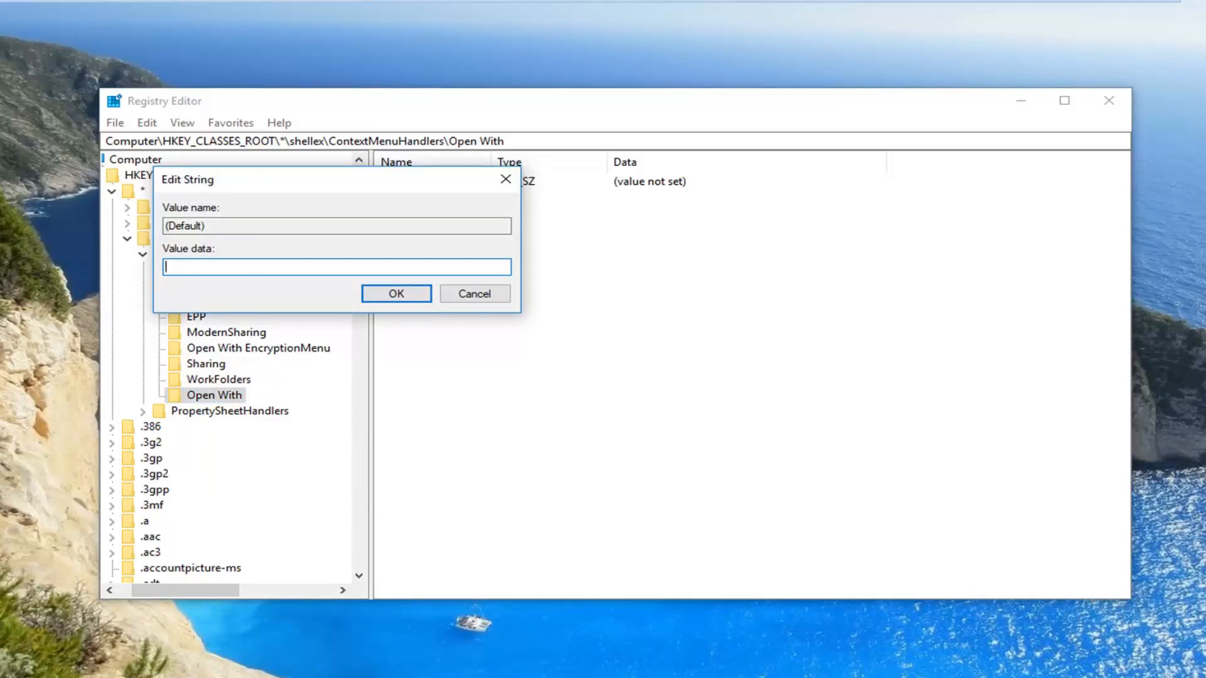
type("{09799AFB-AD67-11d1-ABCD-00C04FC30936}")
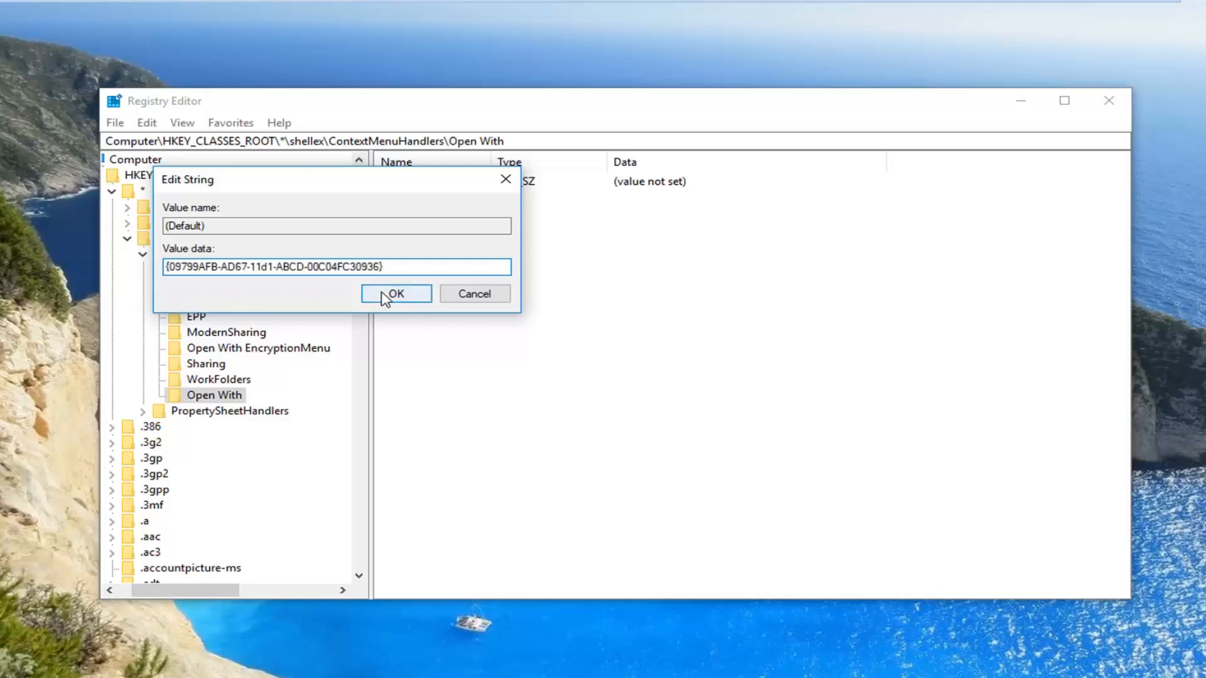
left_click(395, 294)
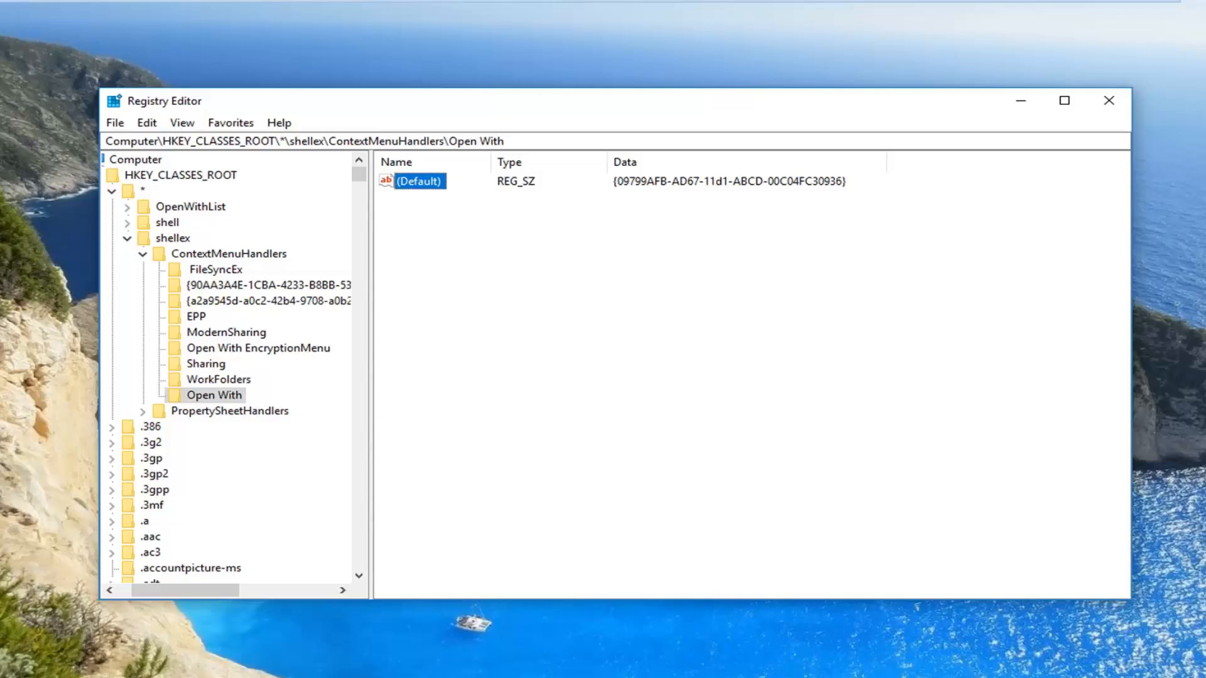
mouse_move(755, 265)
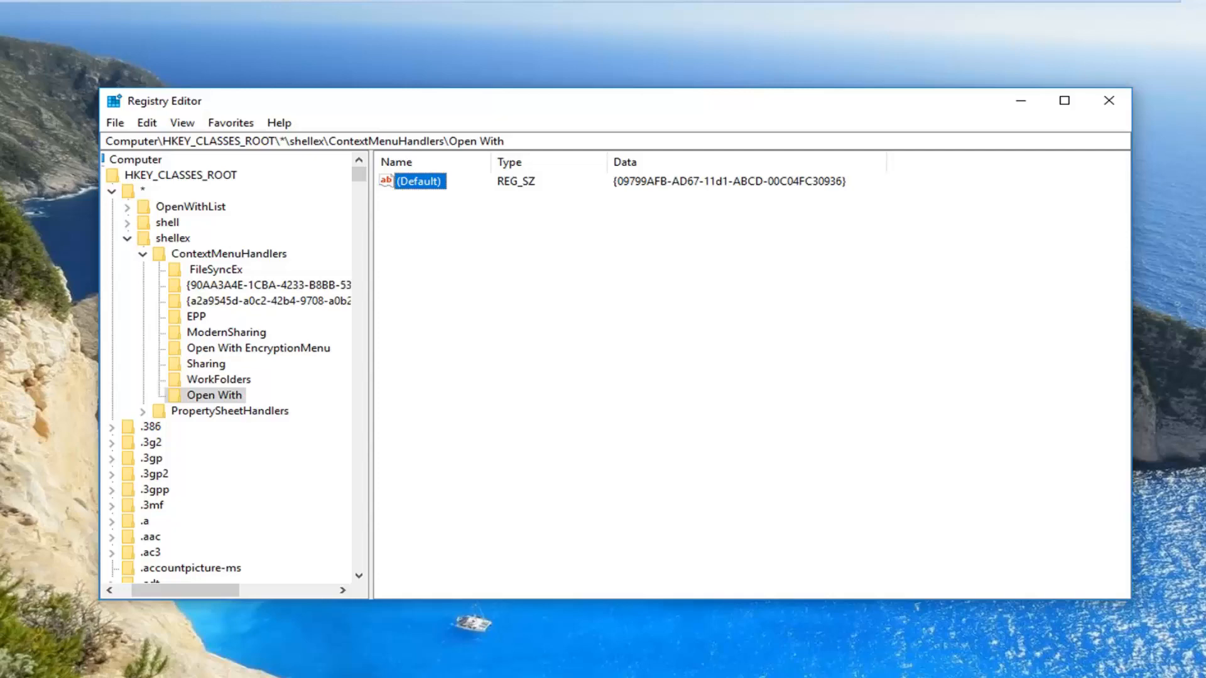
Close Registry Editor, then open and close File Explorer to clear the desktop
left_click(1108, 100)
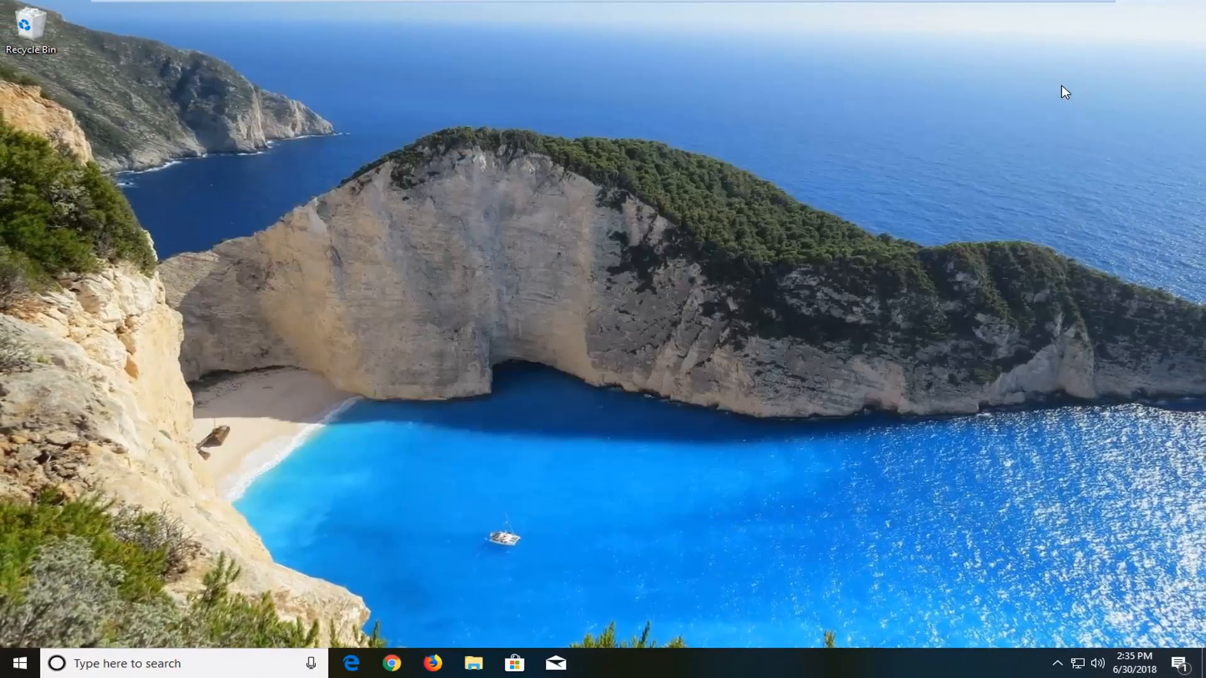
mouse_move(491, 461)
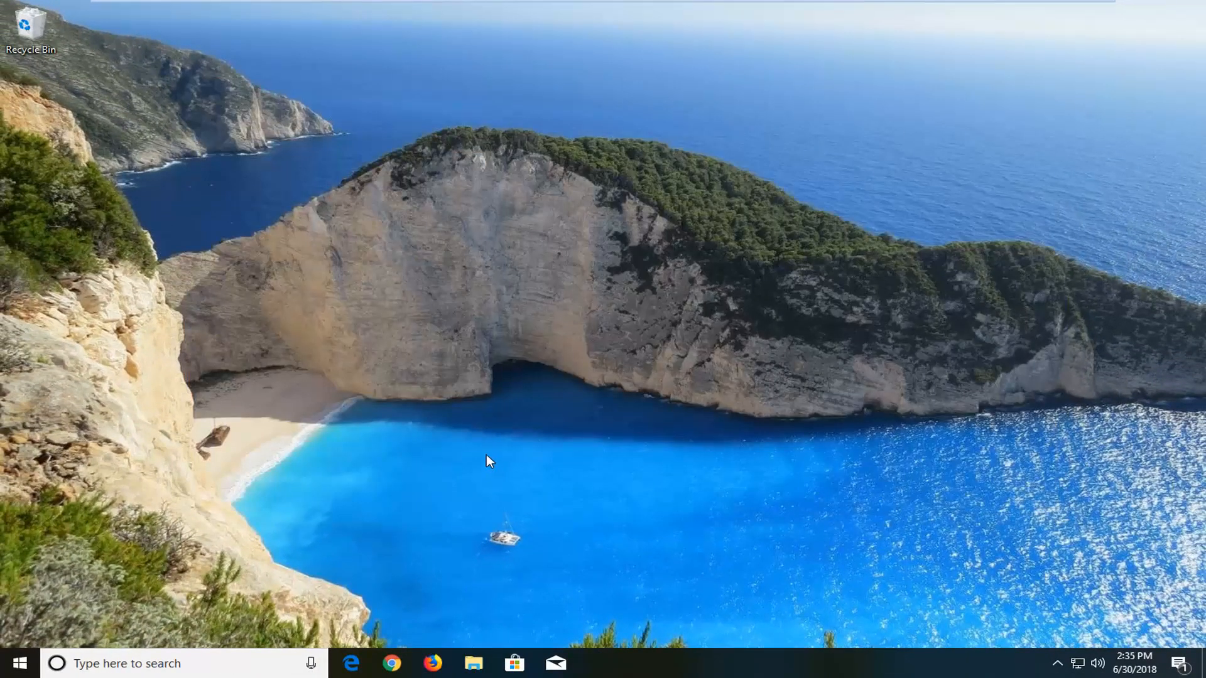
mouse_move(513, 434)
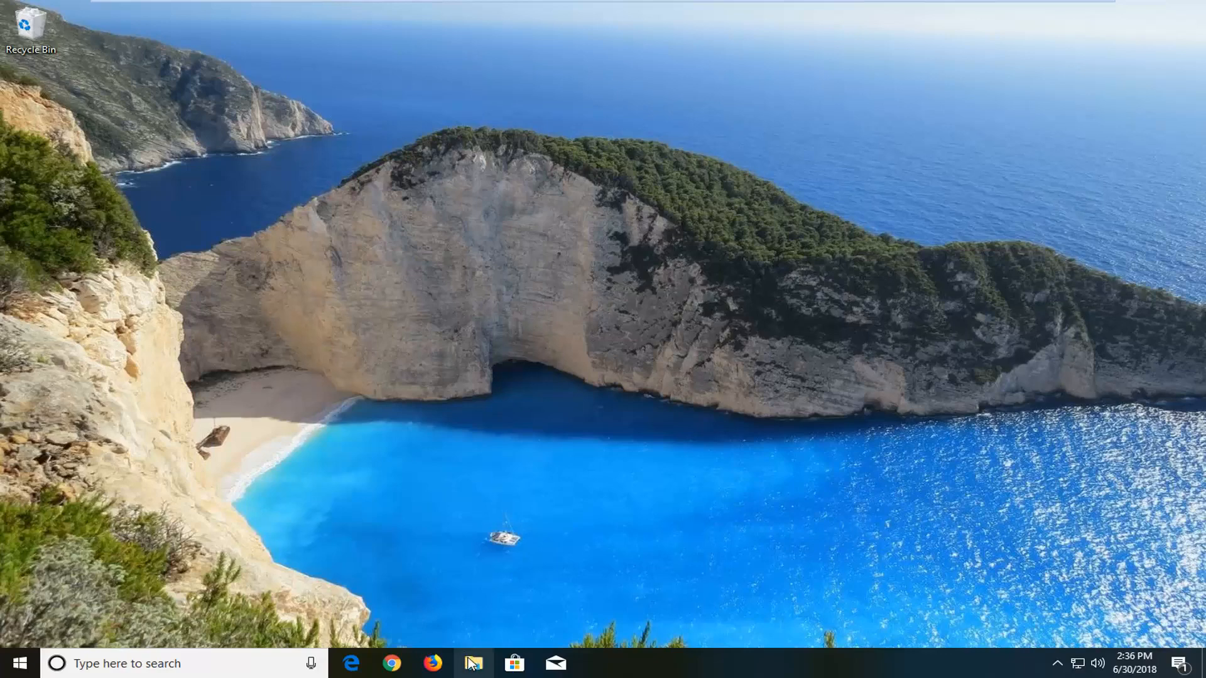
left_click(473, 663)
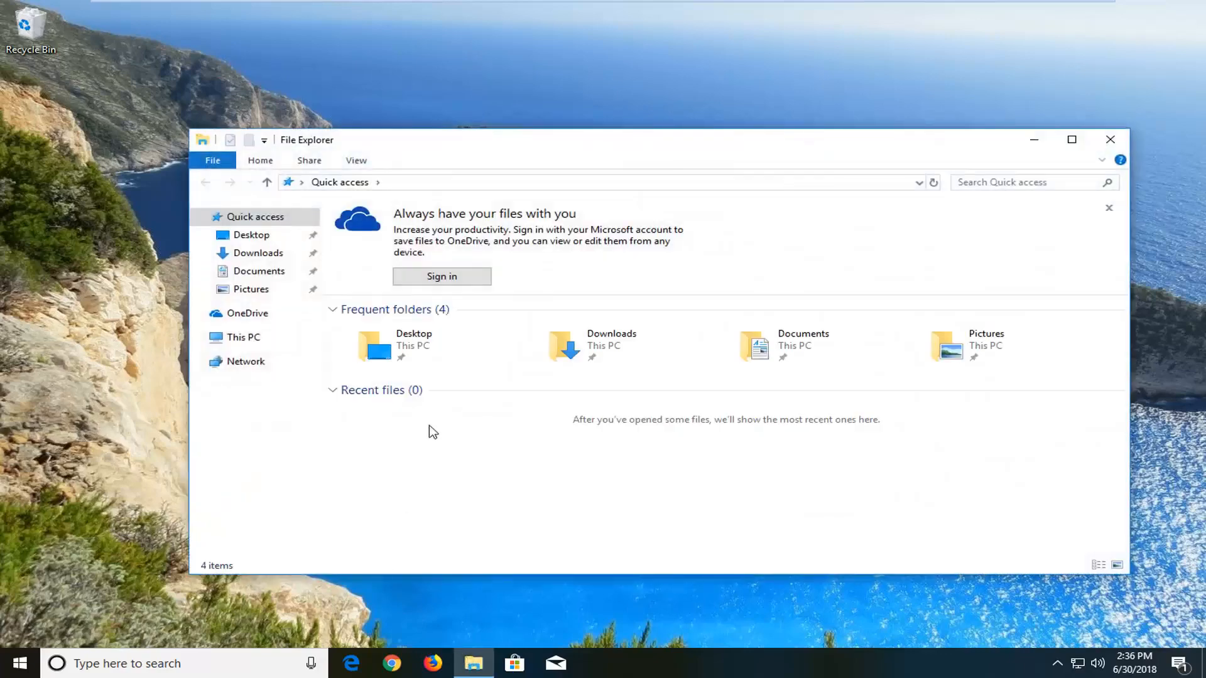
left_click(258, 270)
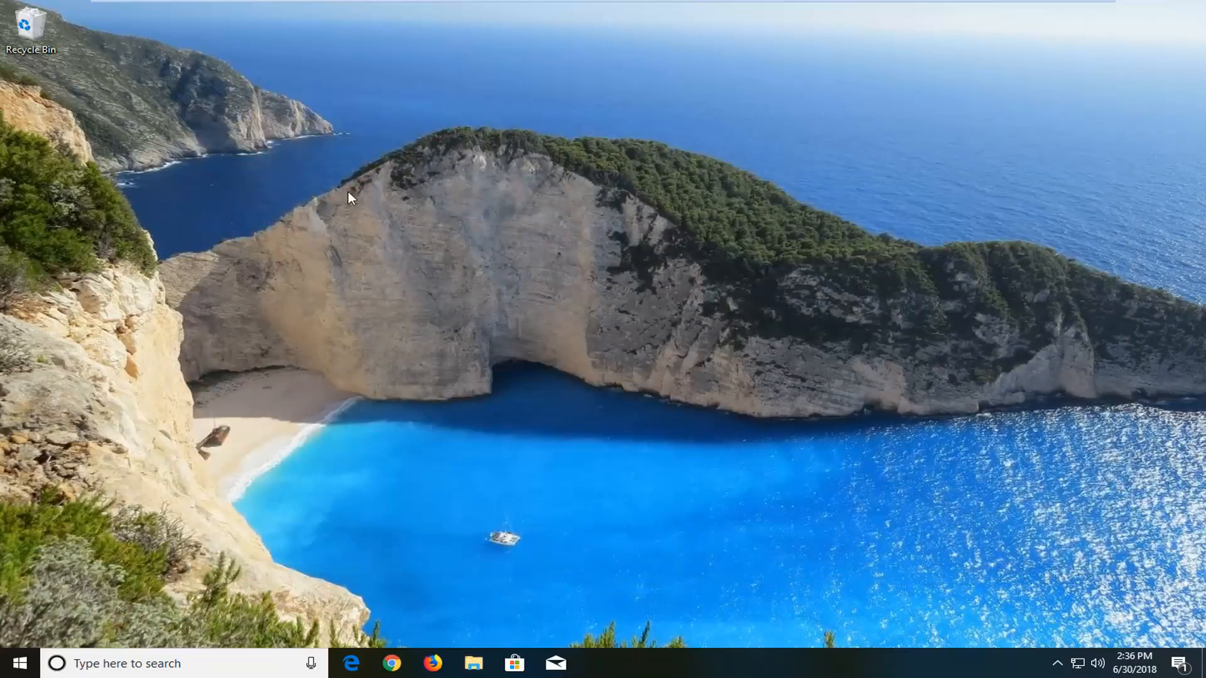
Confirm the desktop 'word' file's context menu now lists Open with, then dismiss it
right_click(349, 197)
type("word")
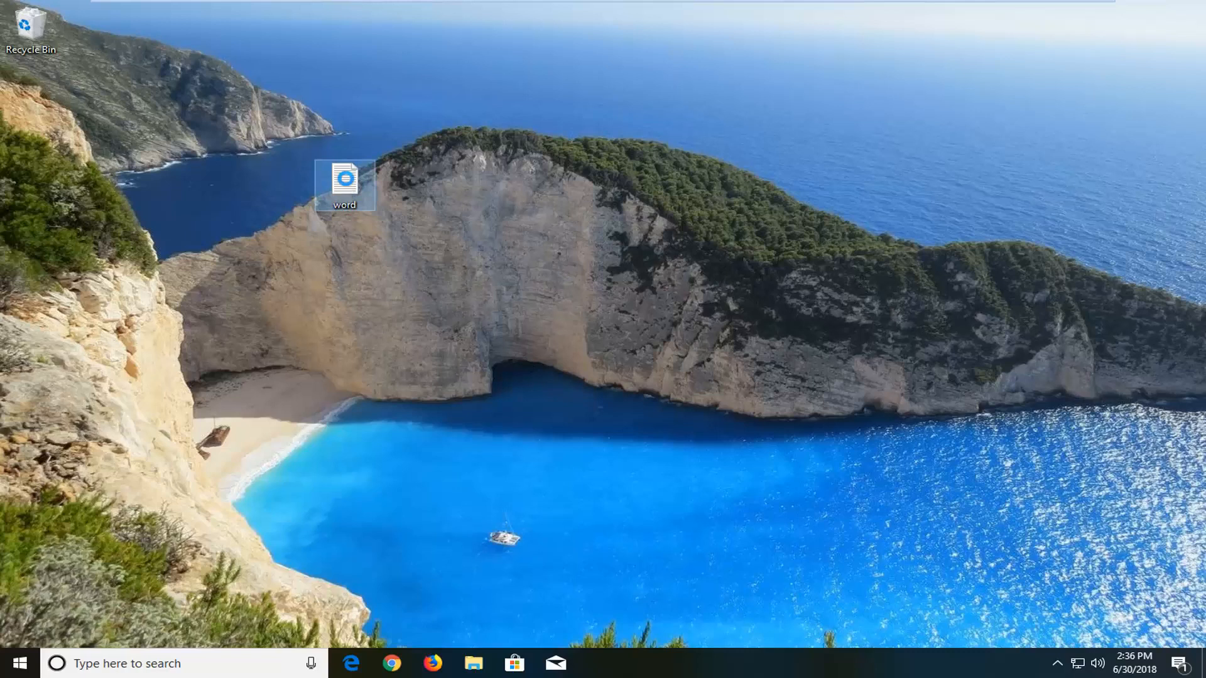
right_click(345, 182)
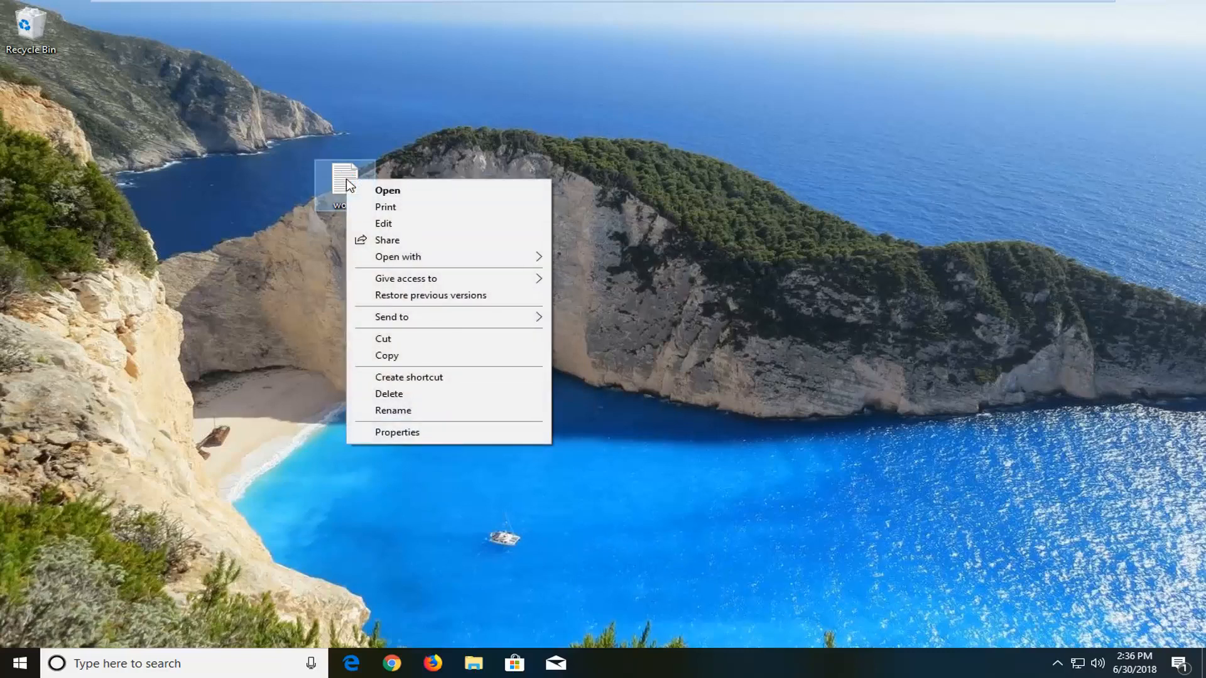
left_click(398, 256)
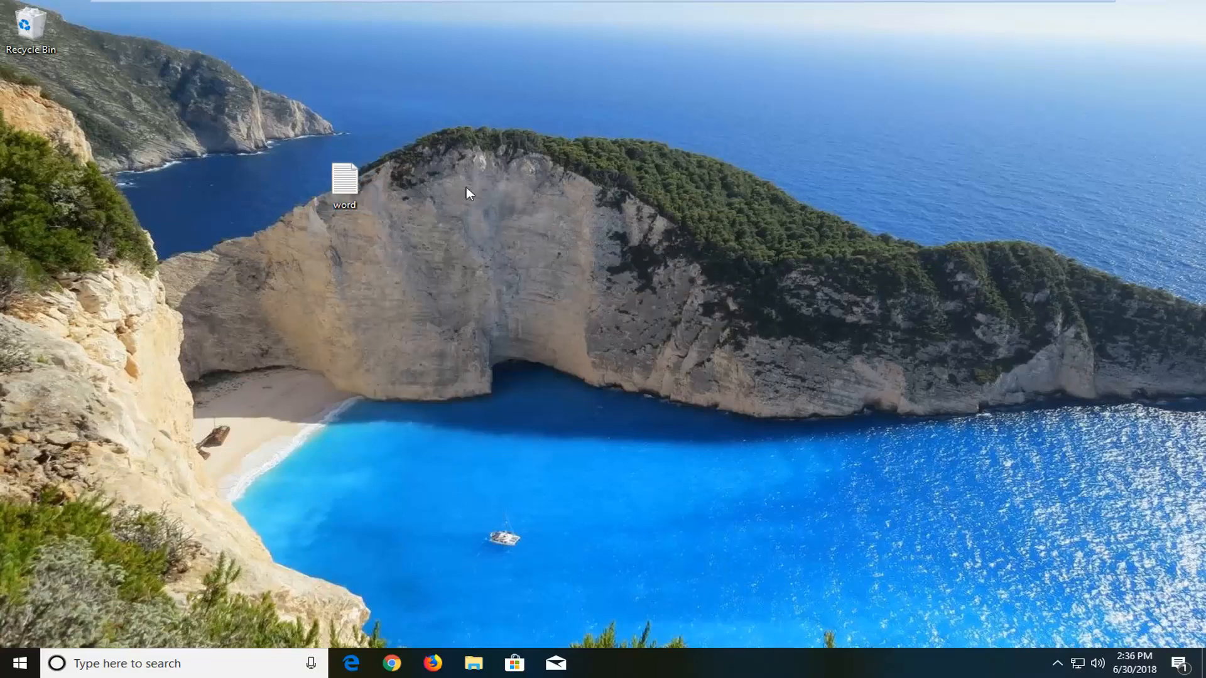
mouse_move(517, 333)
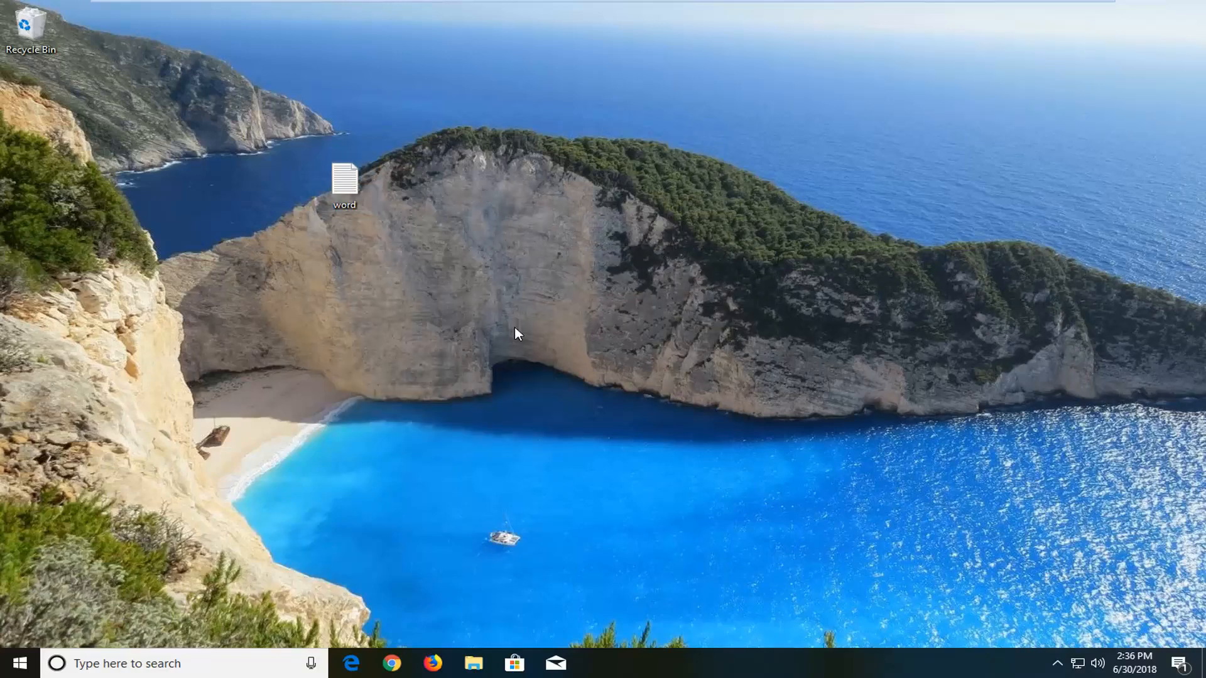